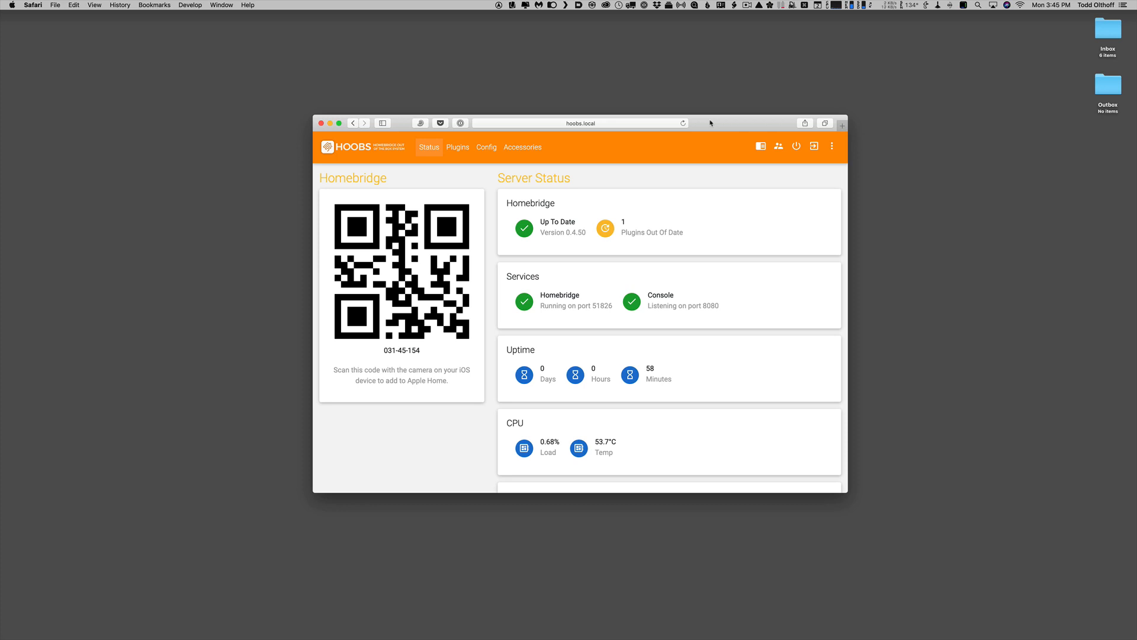
mouse_move(703, 203)
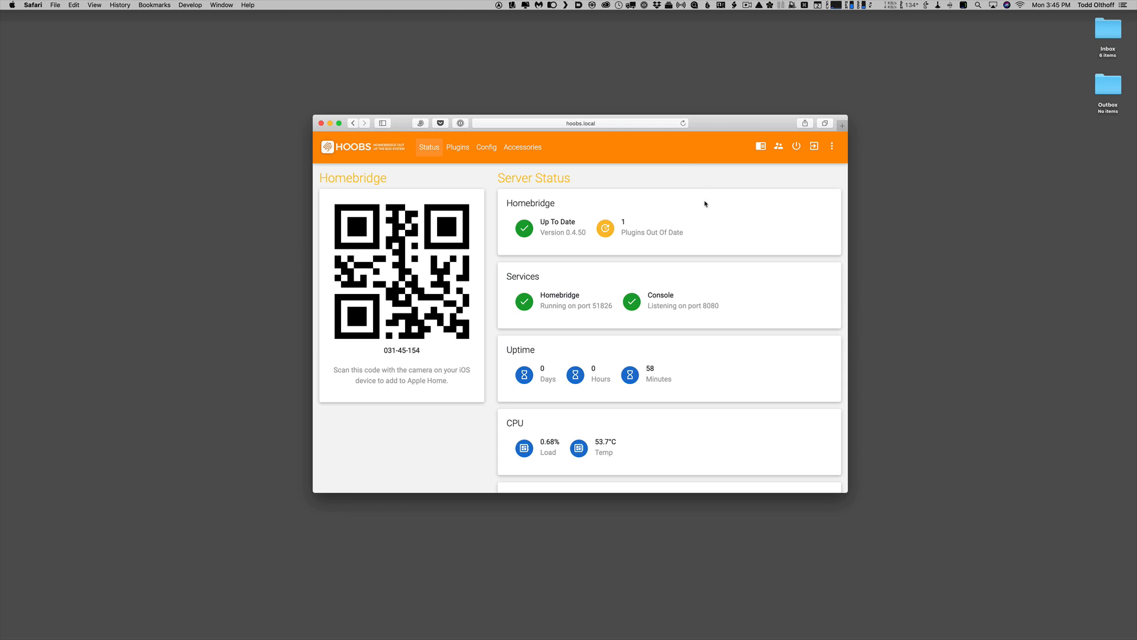
mouse_move(644, 235)
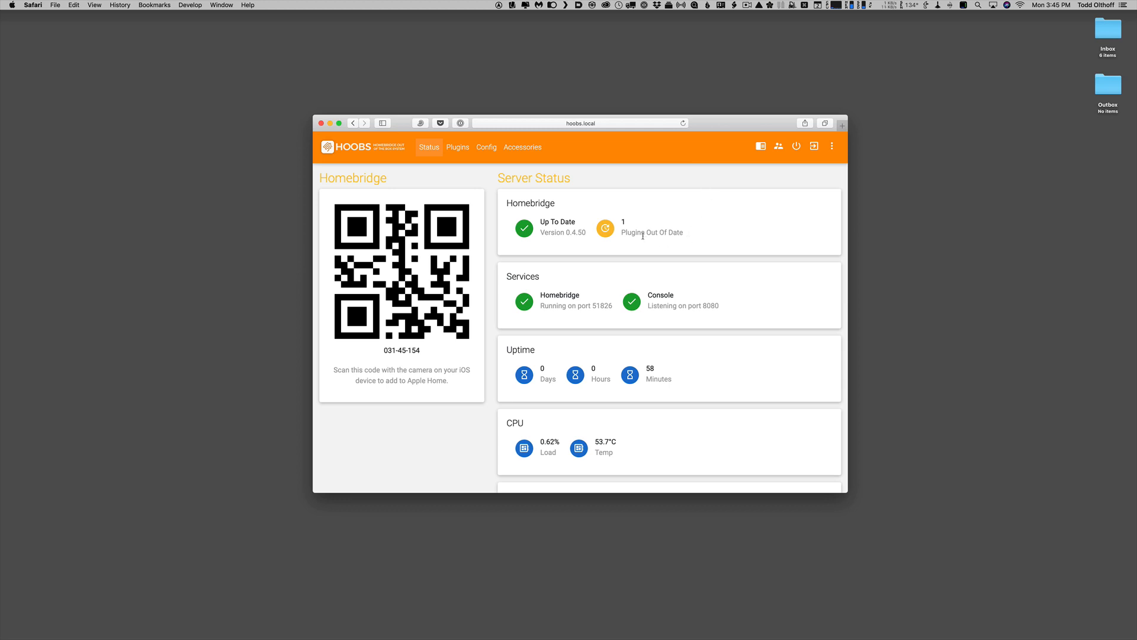
mouse_move(625, 240)
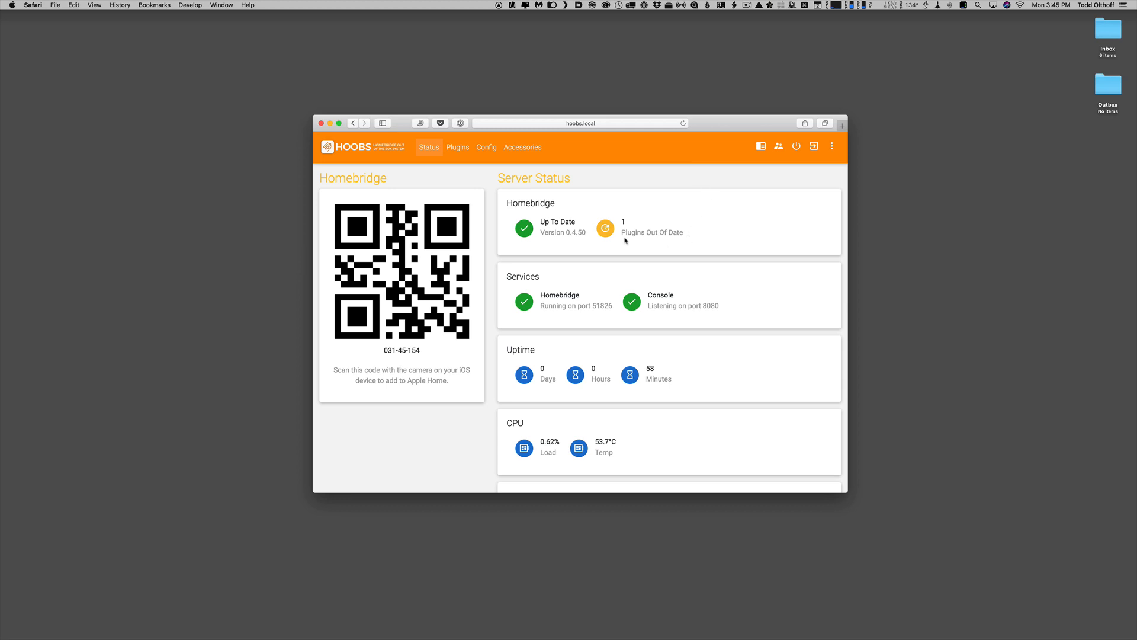
- Follow the '1 Plugins Out Of Date' notice to the homebridge-config-ui-x npm page
left_click(458, 147)
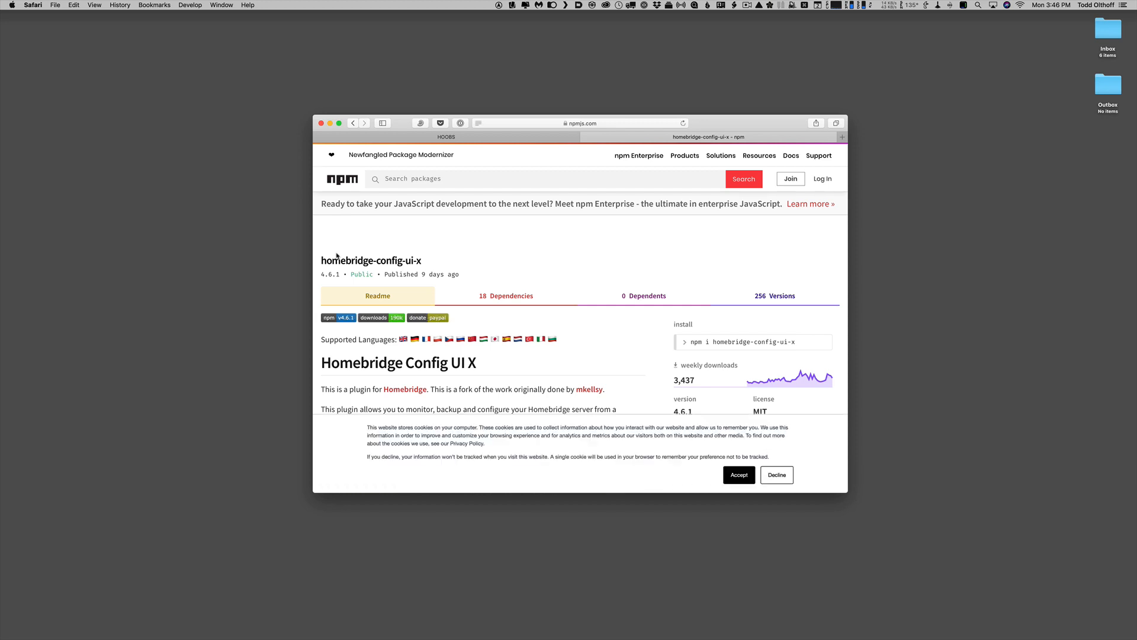
mouse_move(486, 378)
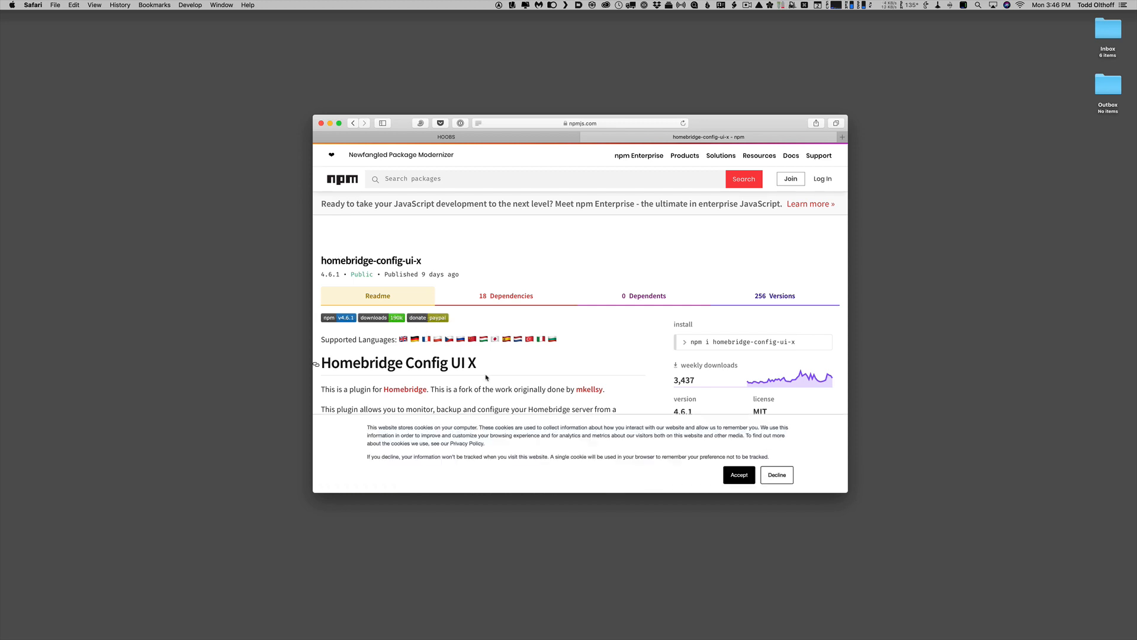
- Read the npm readme confirming latest version 4.6.1, then return to the HOOBS Plugins list
scroll("down", 3)
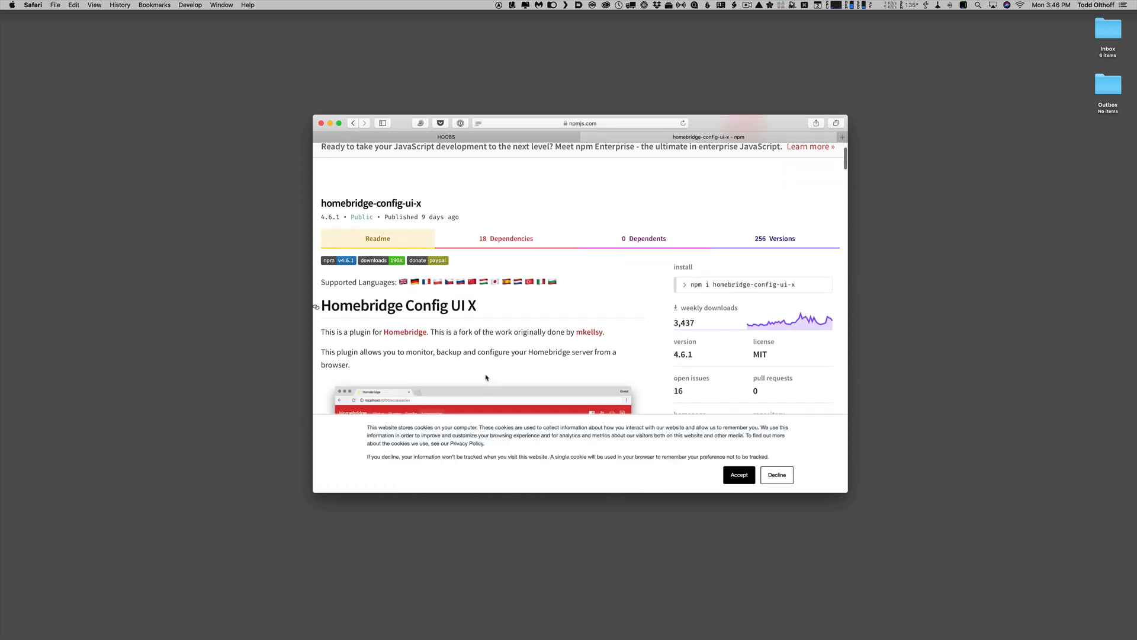
scroll("down", 3)
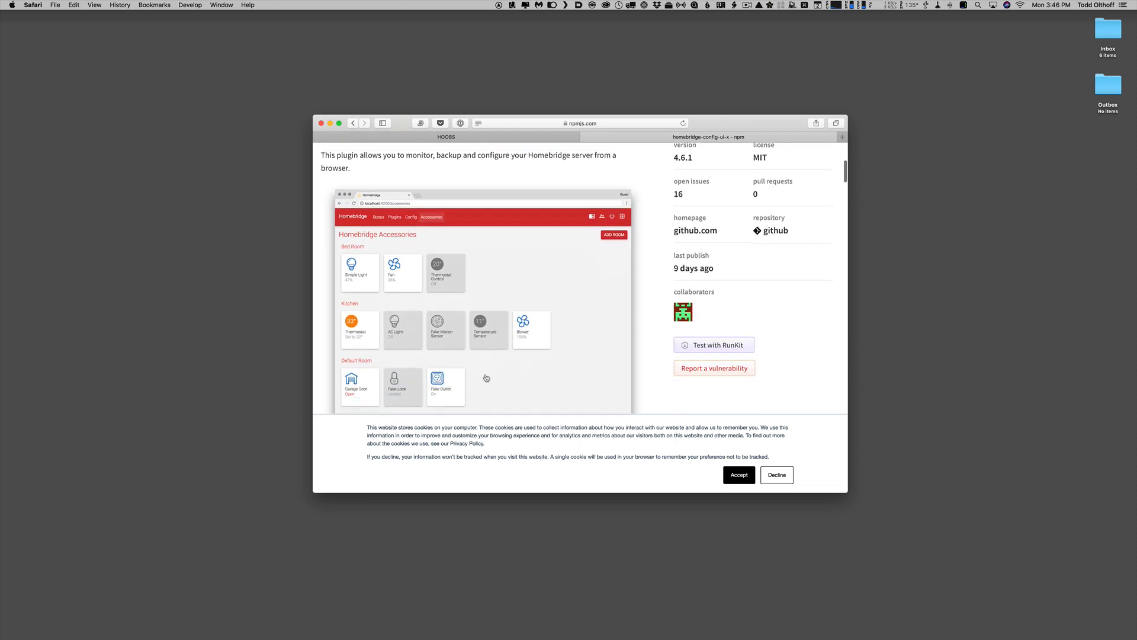
scroll("down", 3)
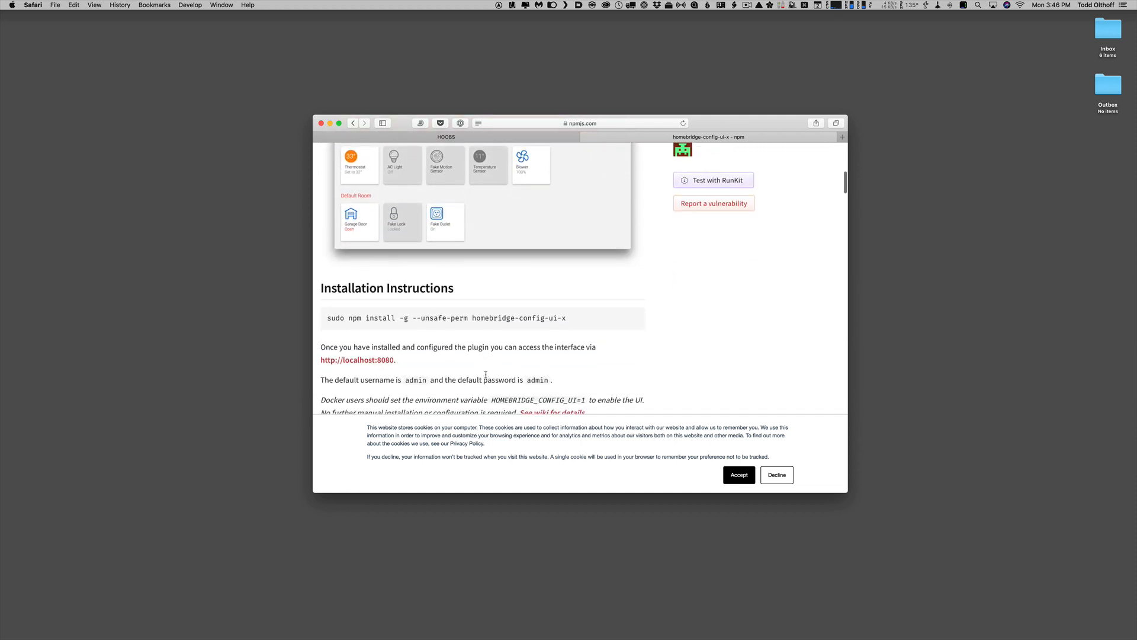
scroll("up", 3)
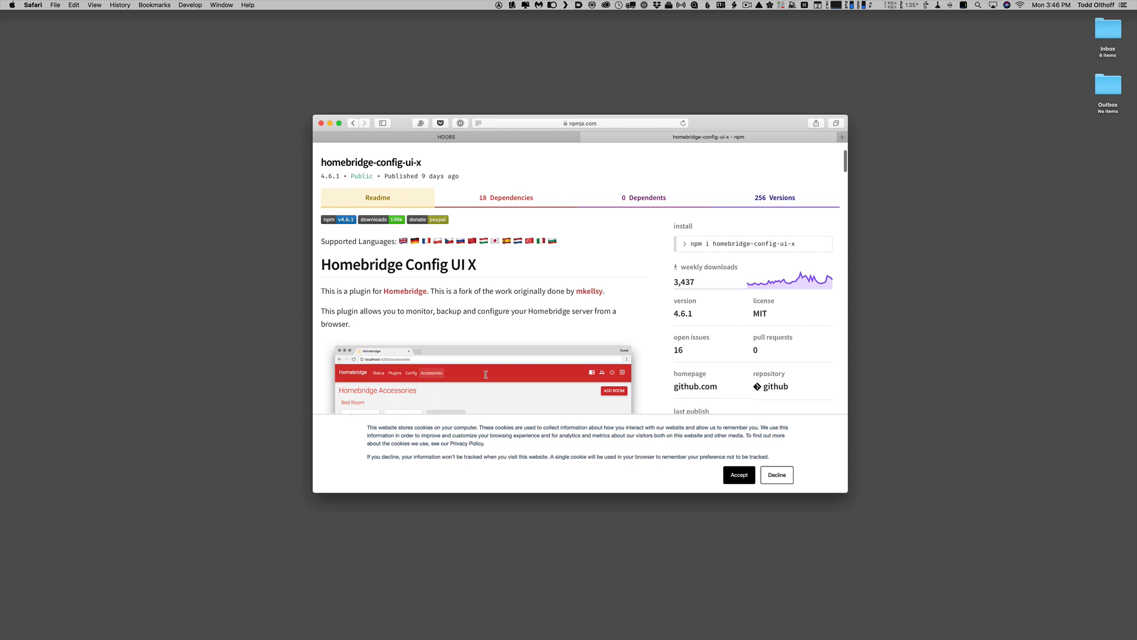
scroll("up", 3)
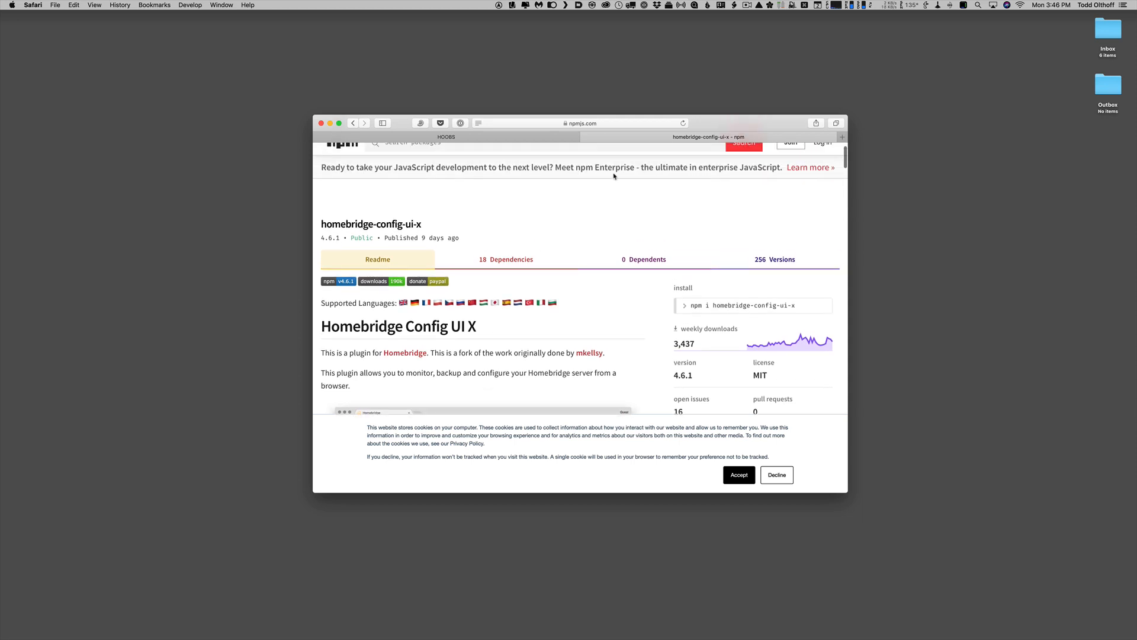
left_click(445, 136)
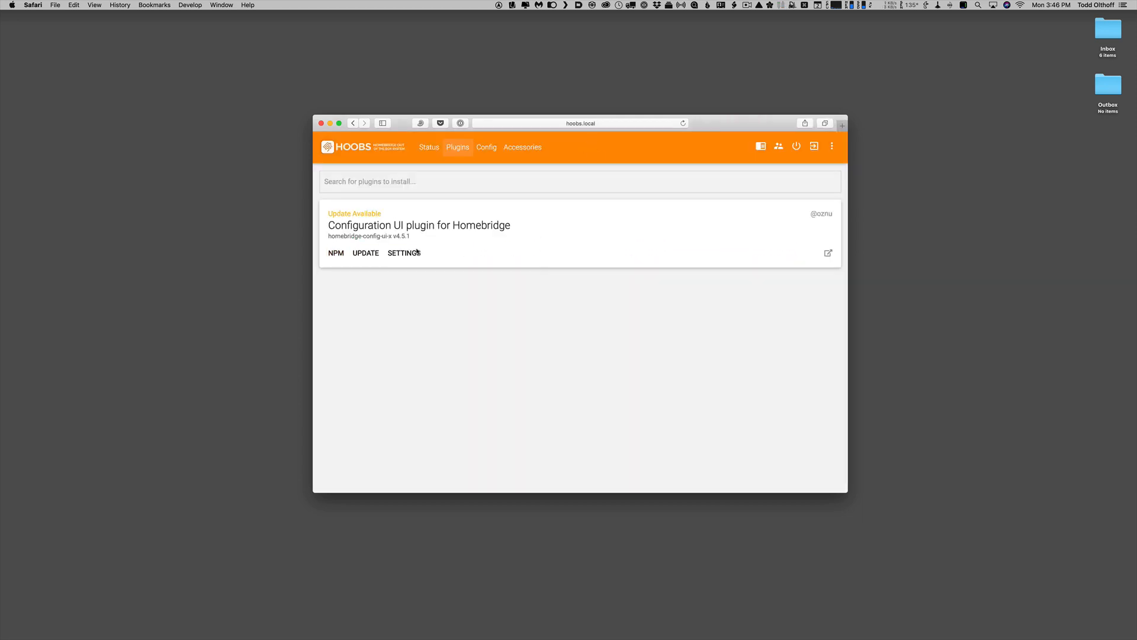
- Bring up the Configuration UI plugin settings, keep theme Amber, and expand the Advanced section
left_click(403, 254)
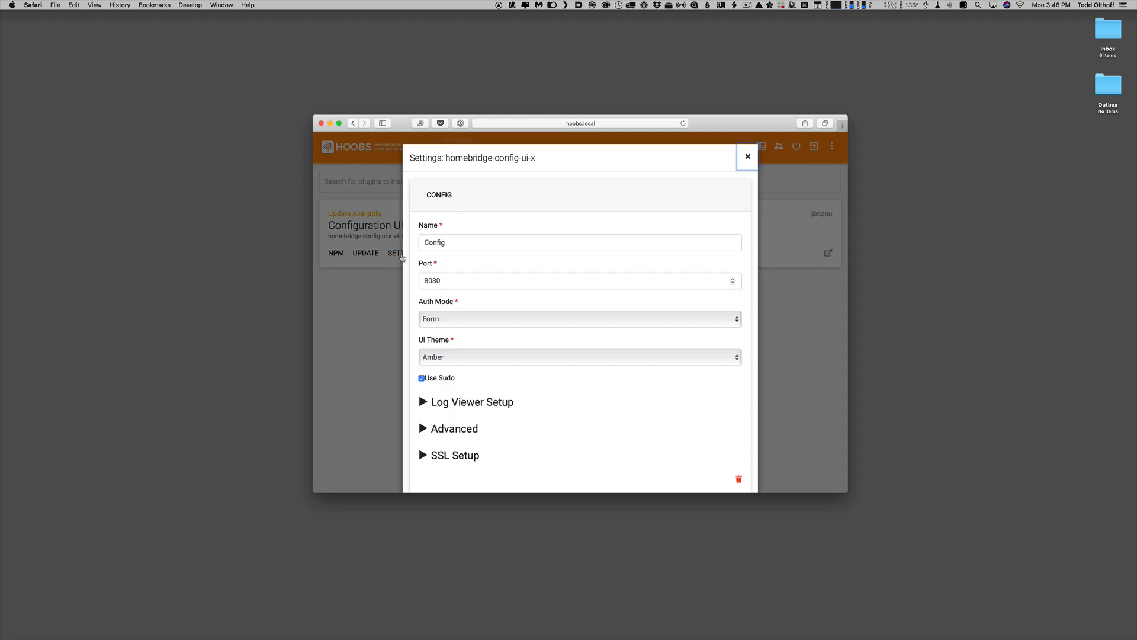
mouse_move(469, 298)
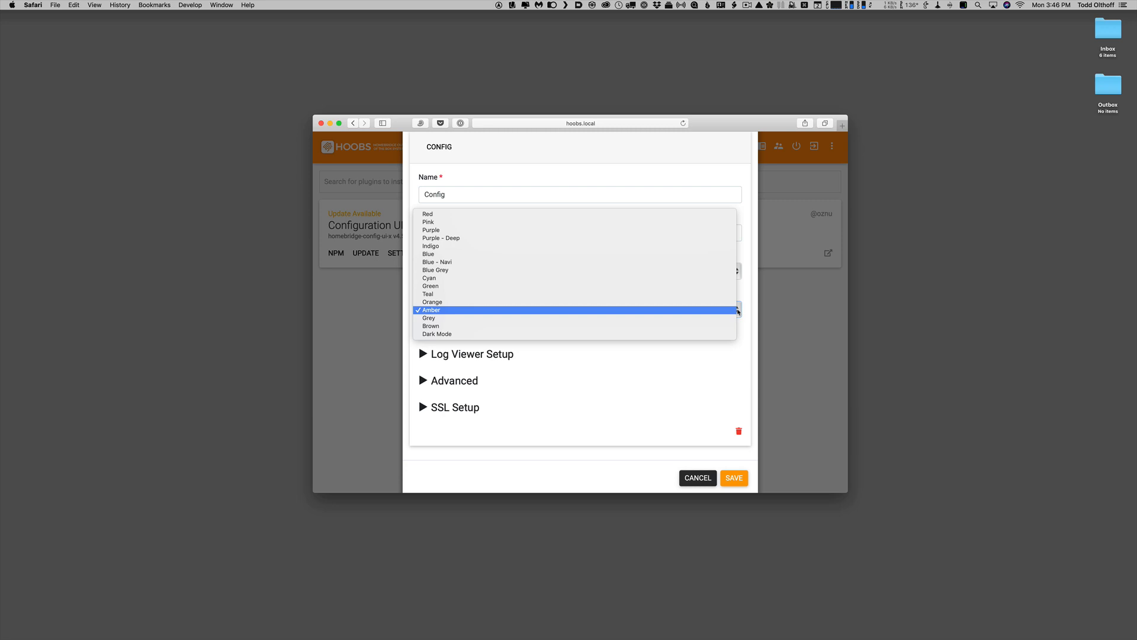
mouse_move(803, 170)
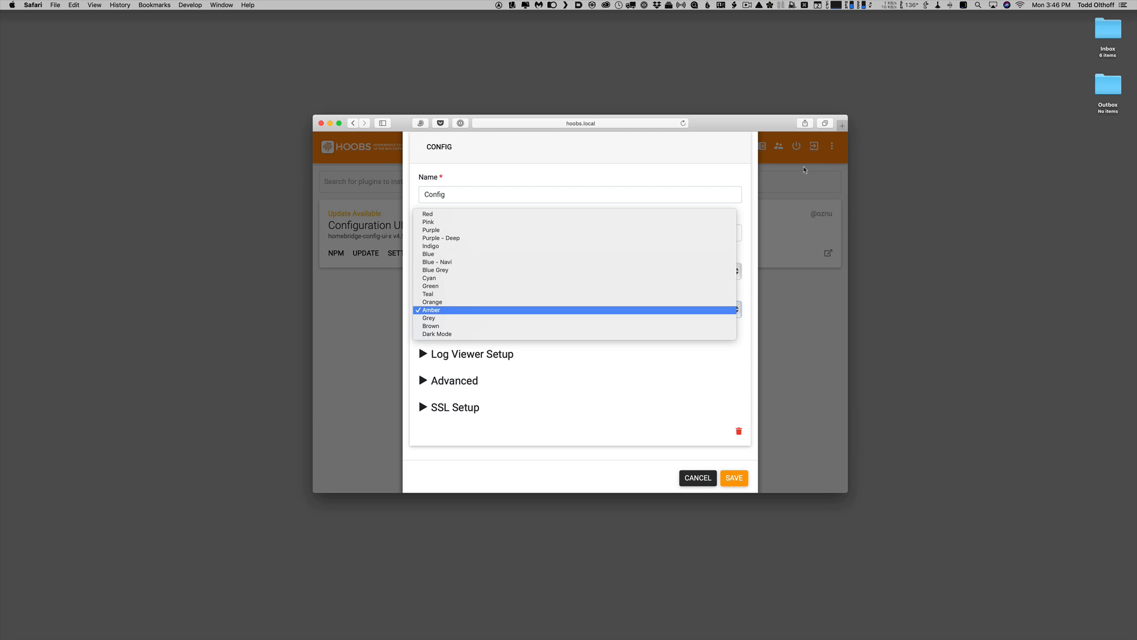
left_click(428, 309)
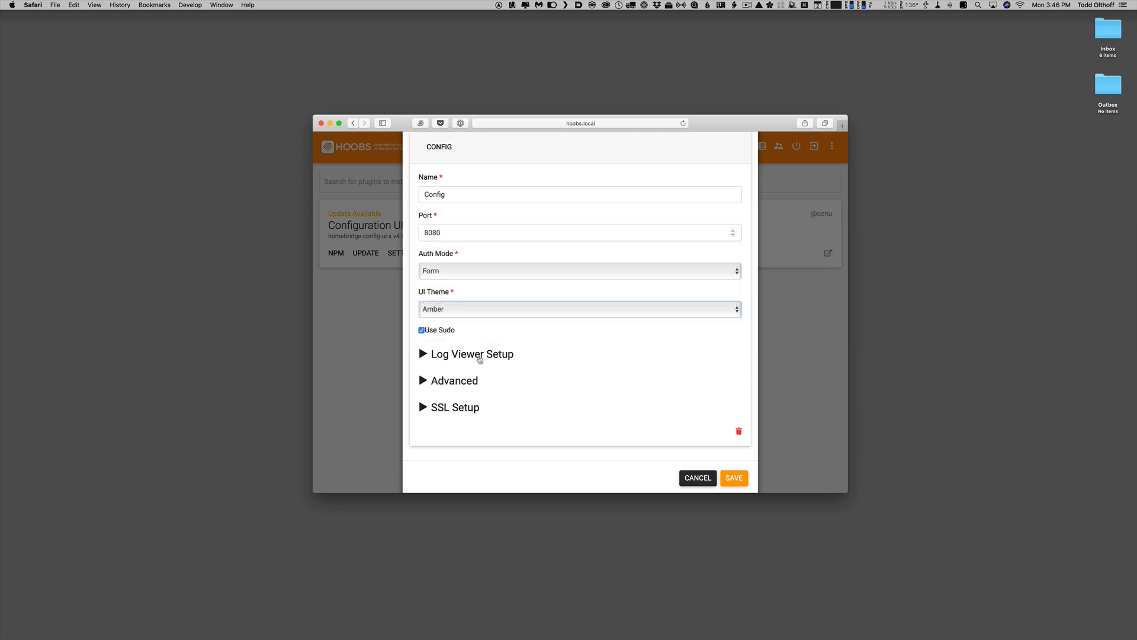
left_click(448, 380)
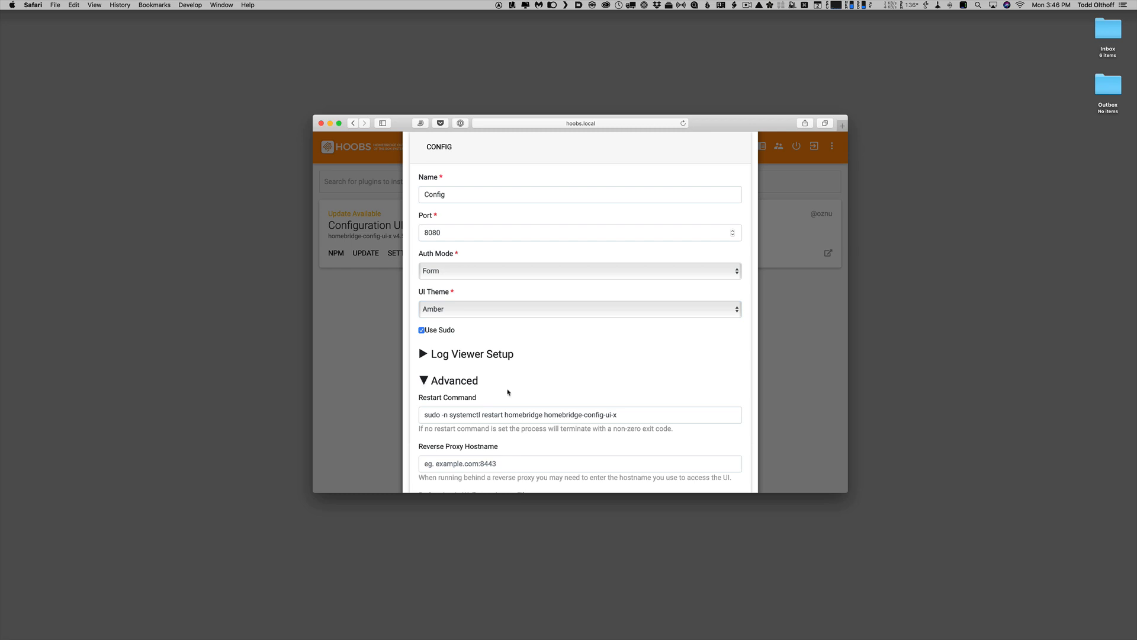
- Set Temperature Display Units to Fahrenheit in the plugin settings
scroll("down", 3)
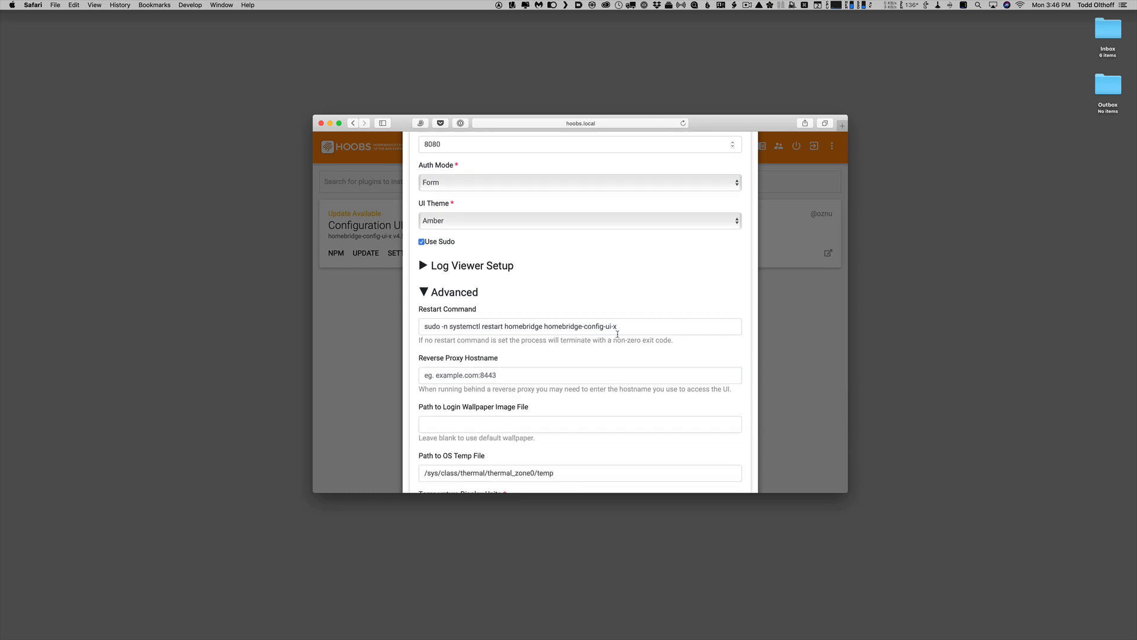
scroll("down", 3)
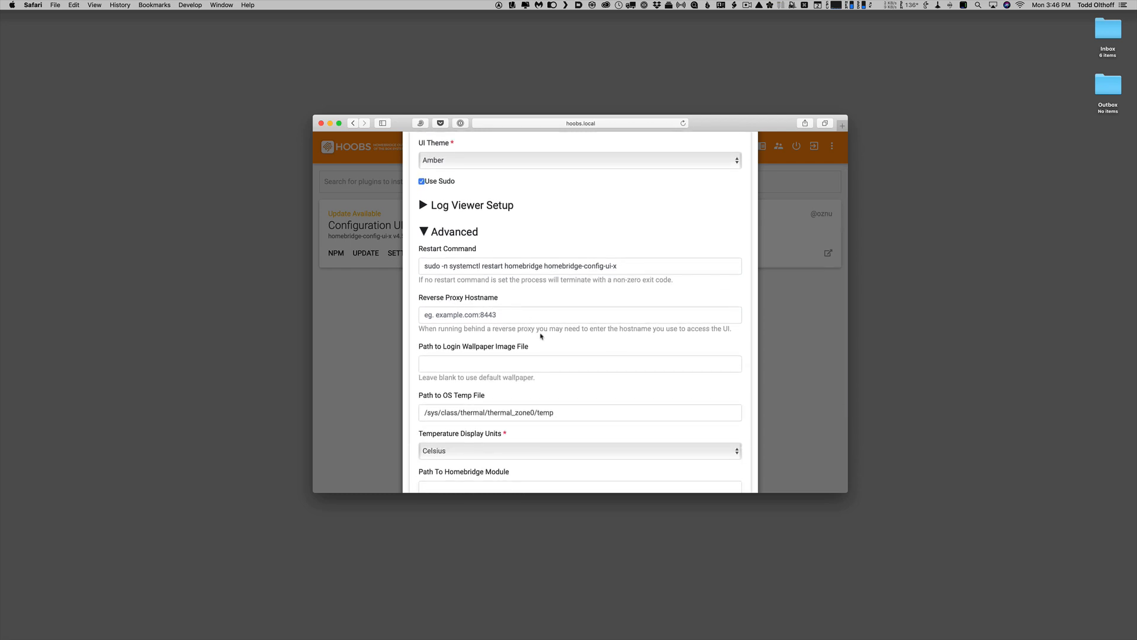
scroll("down", 3)
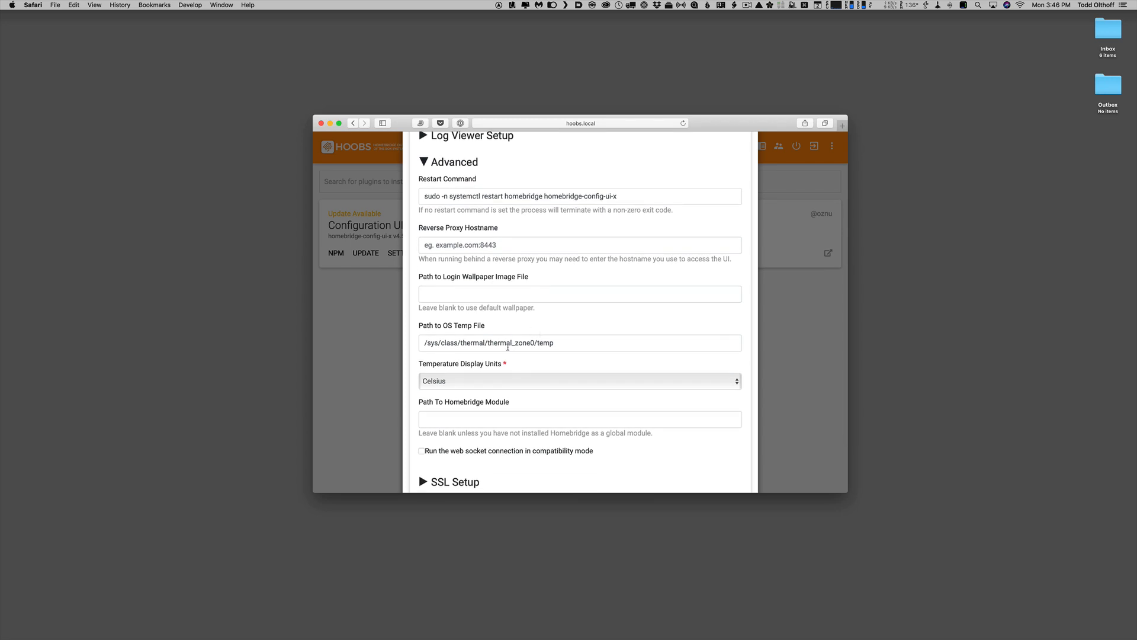
scroll("down", 3)
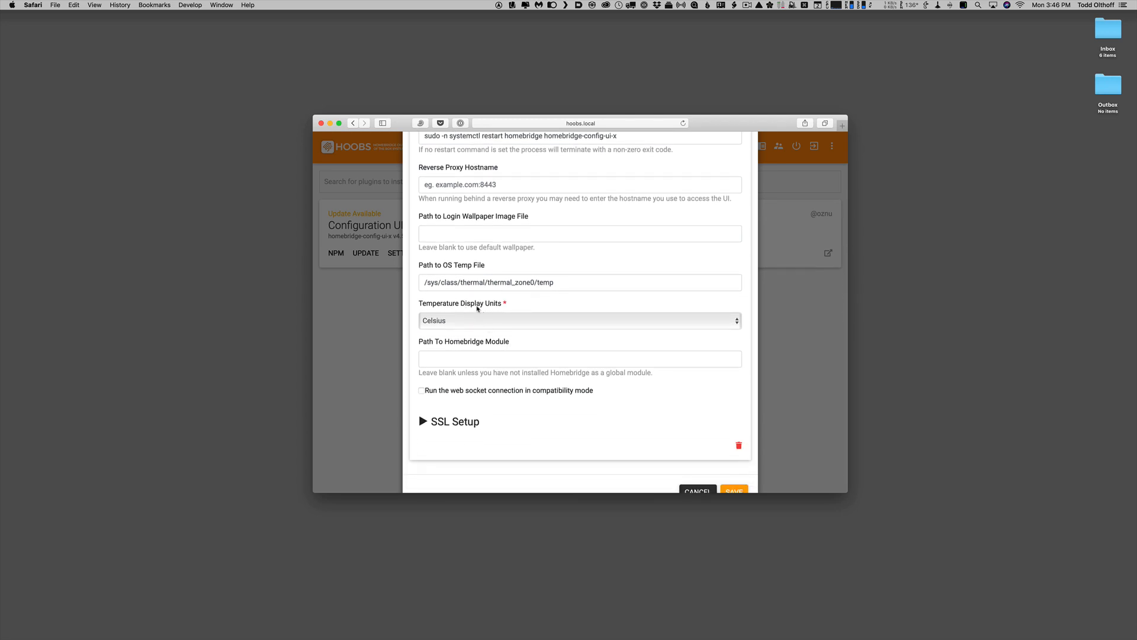
left_click(579, 320)
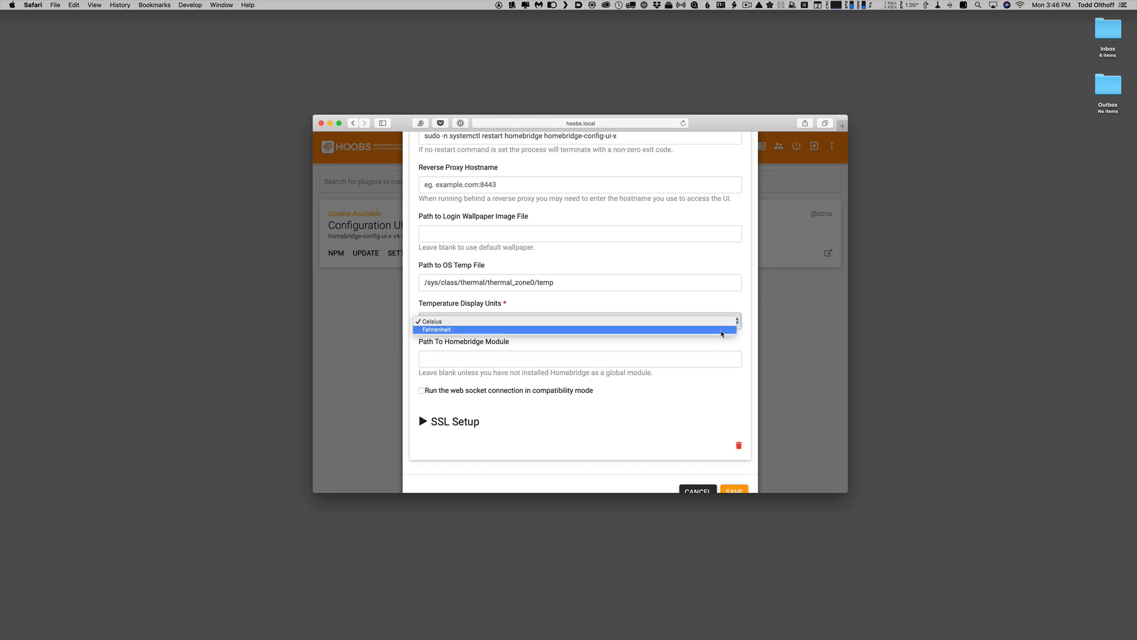
left_click(436, 329)
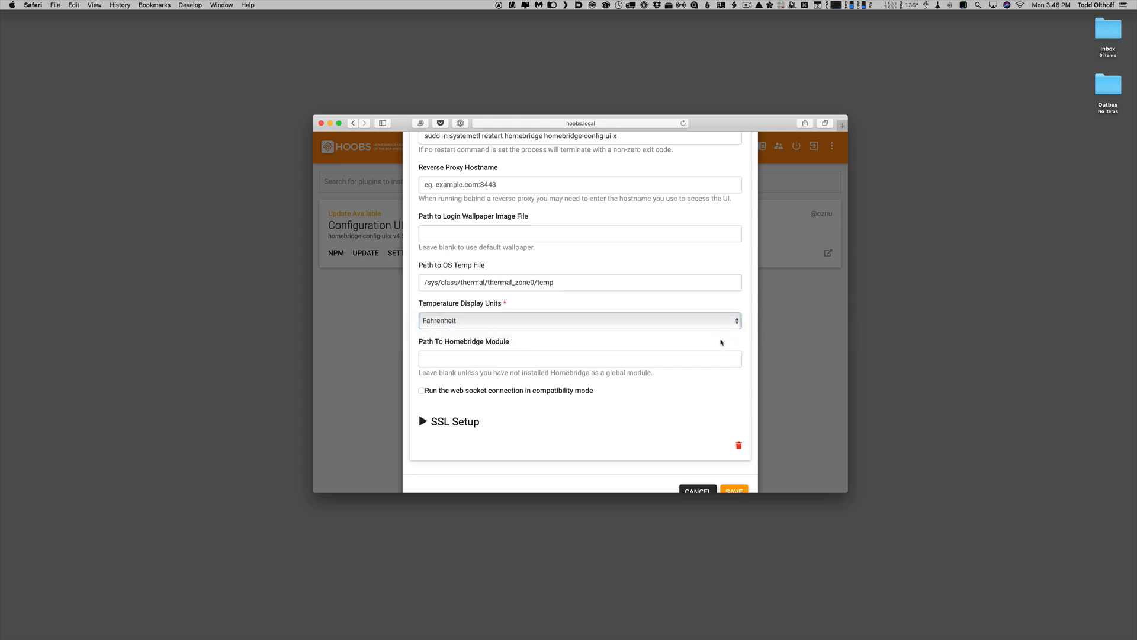
mouse_move(422, 422)
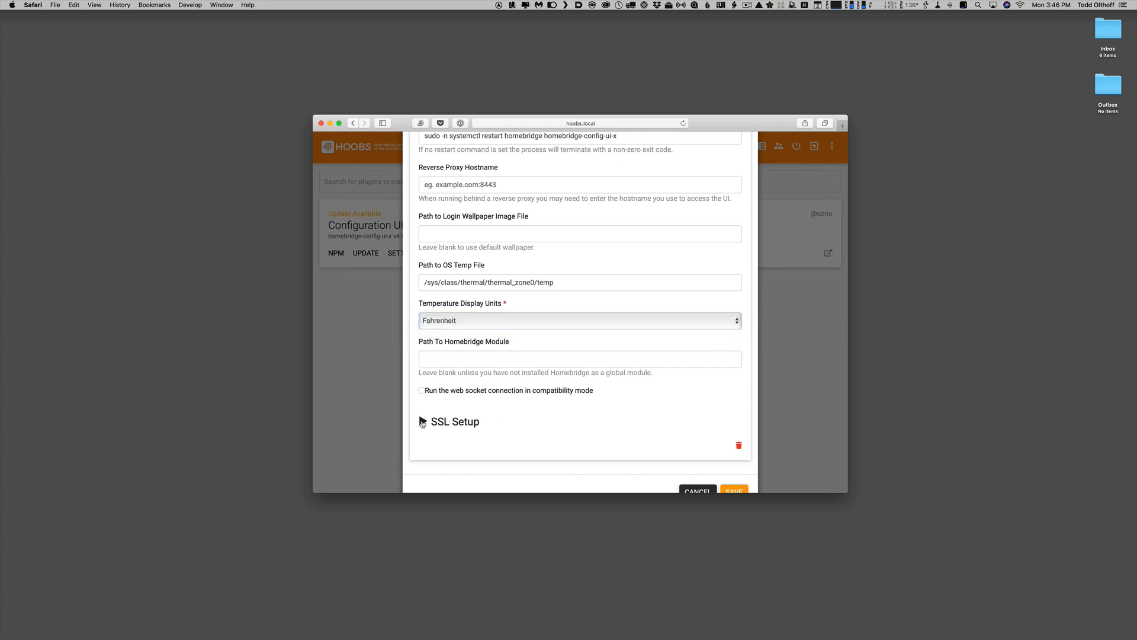
- Expand the SSL setup options and review the remaining settings before saving
left_click(447, 422)
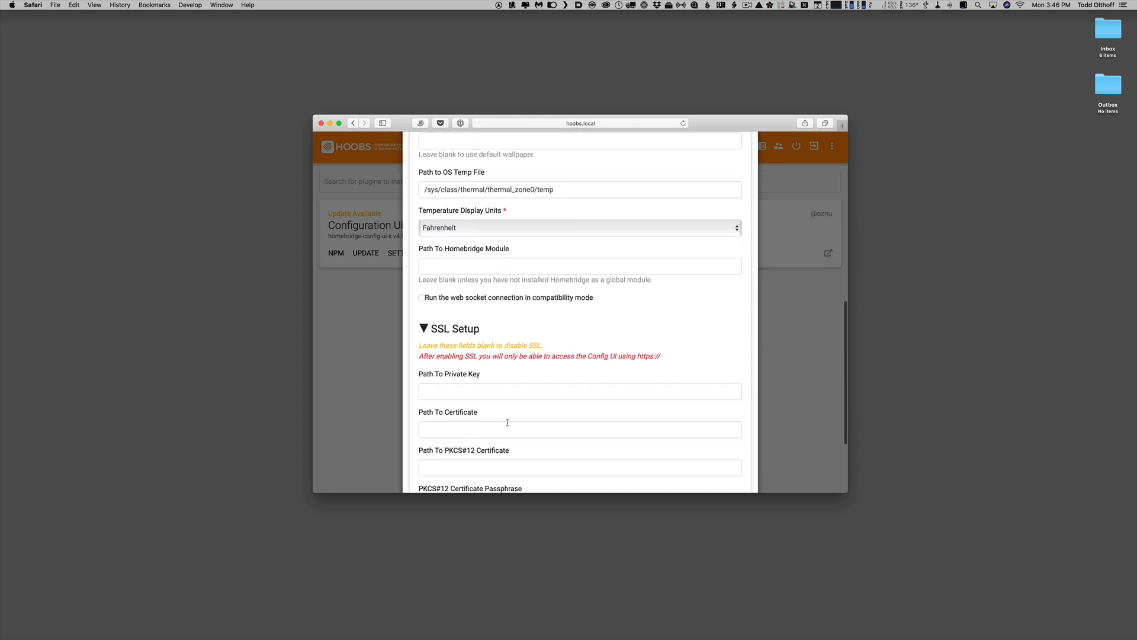
scroll("down", 3)
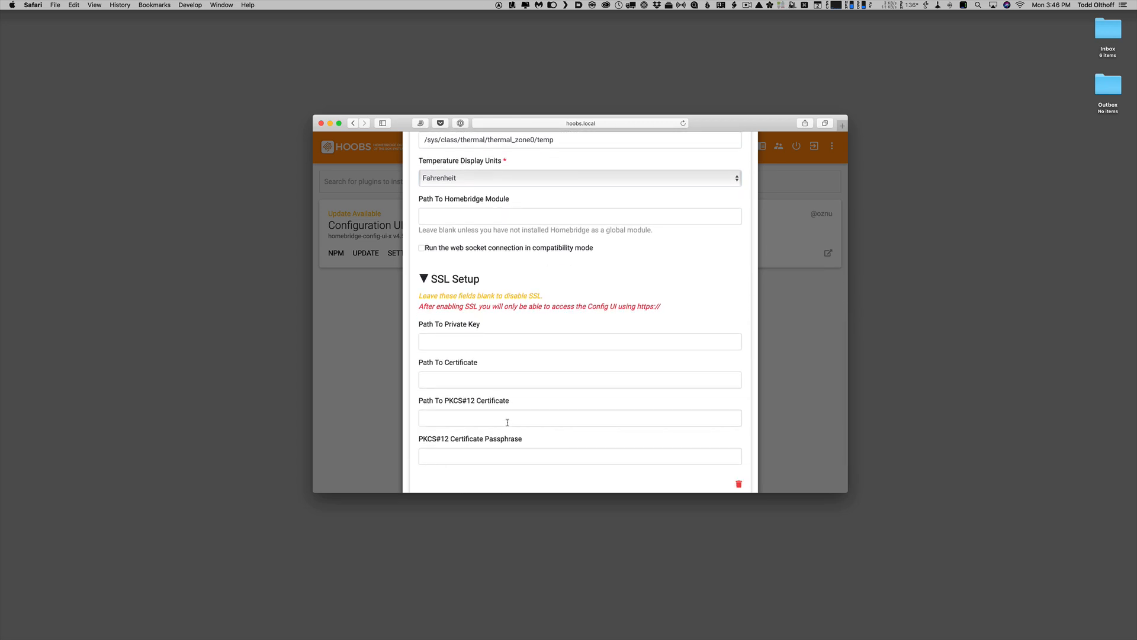
scroll("down", 3)
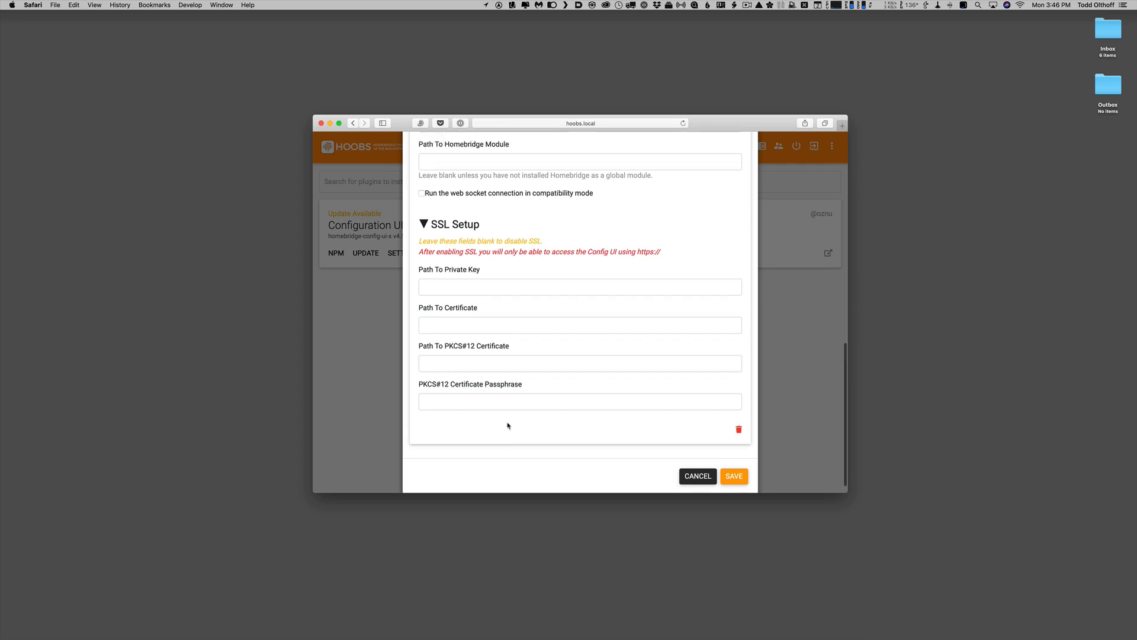
scroll("up", 3)
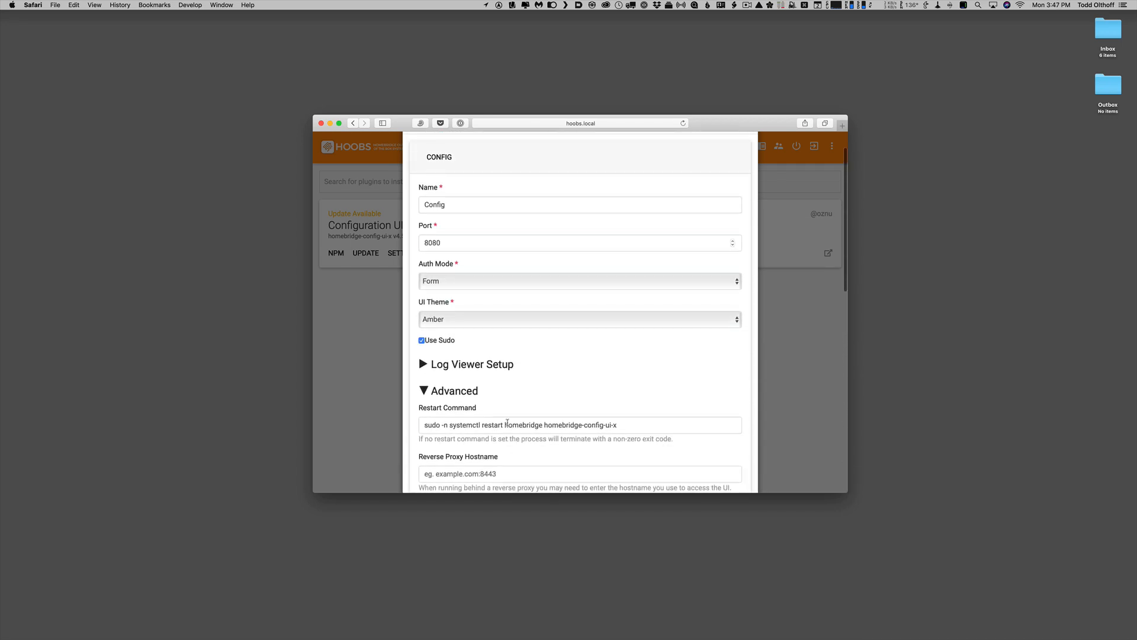
scroll("down", 3)
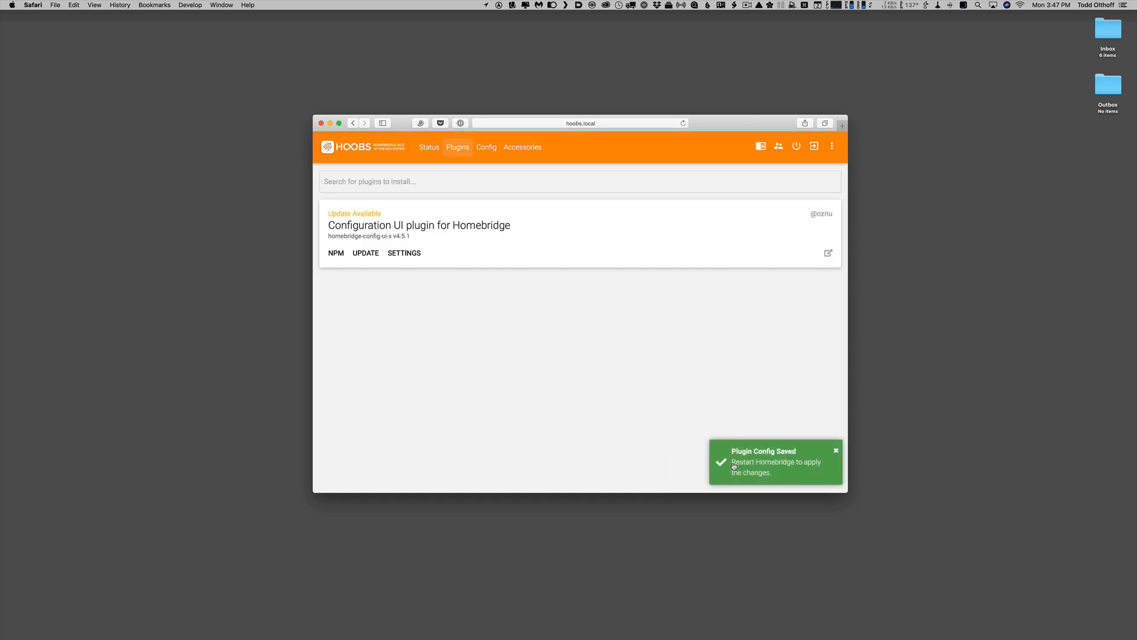
mouse_move(687, 456)
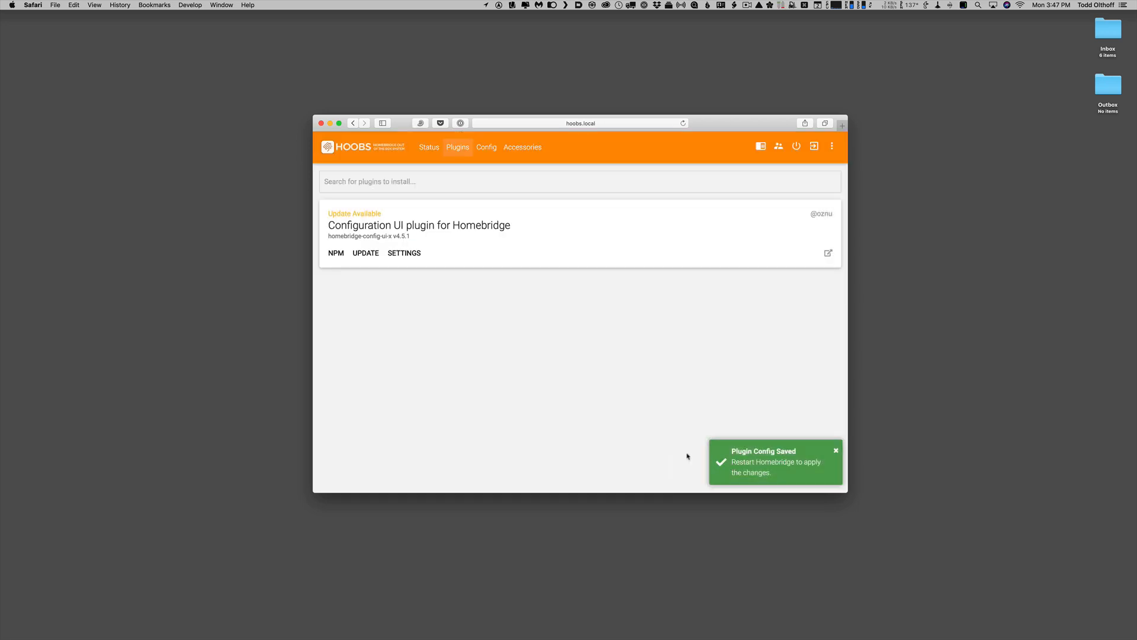
left_click(836, 450)
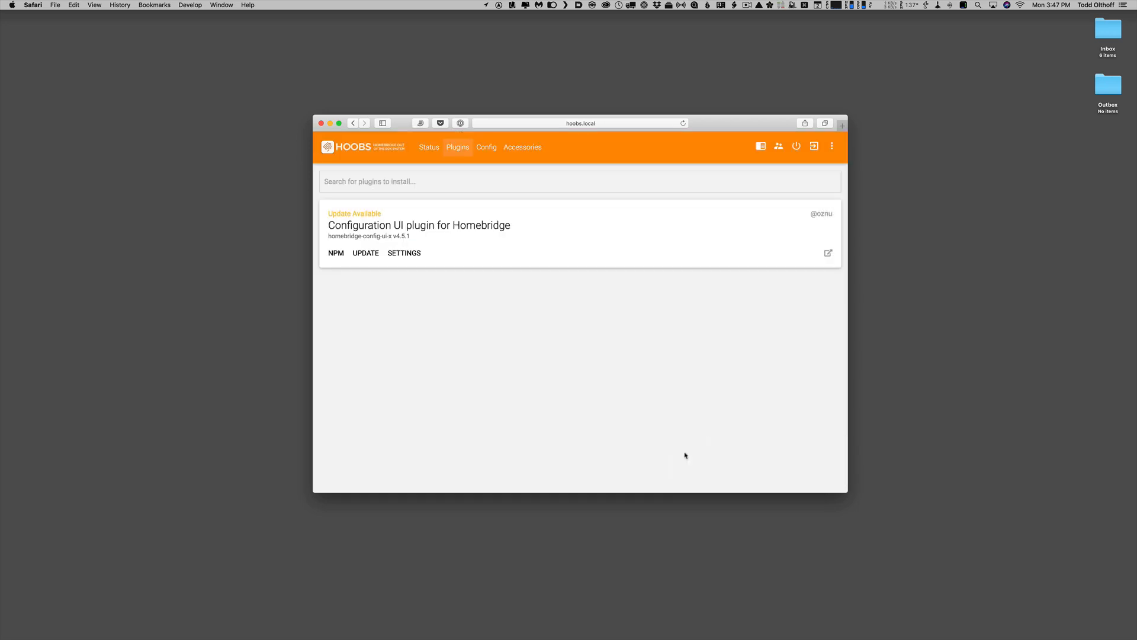
mouse_move(607, 316)
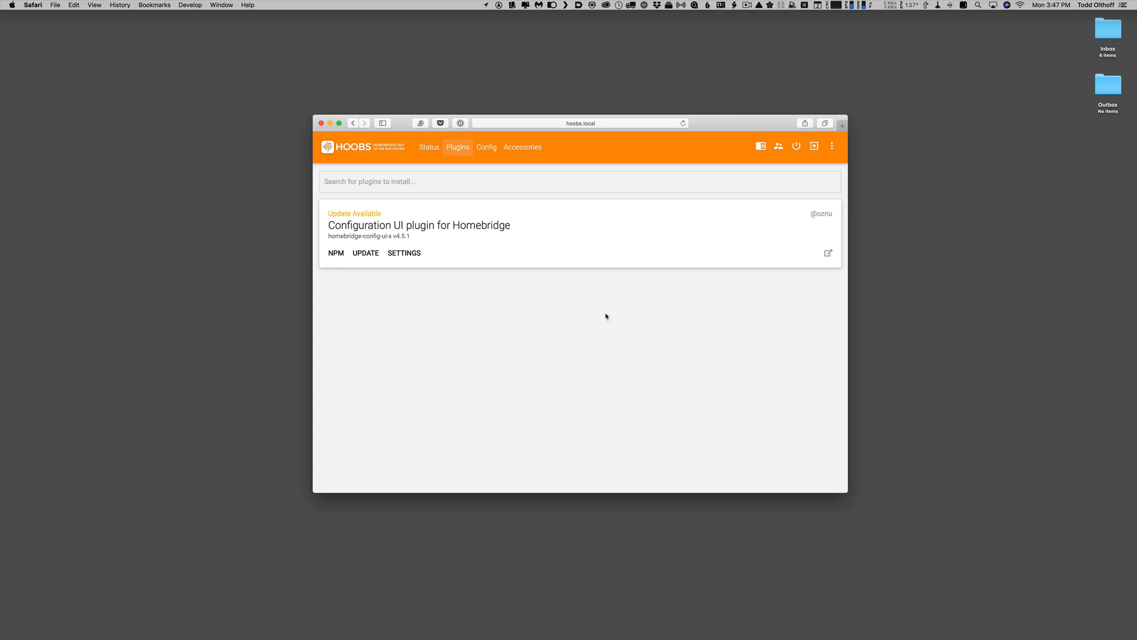
mouse_move(367, 253)
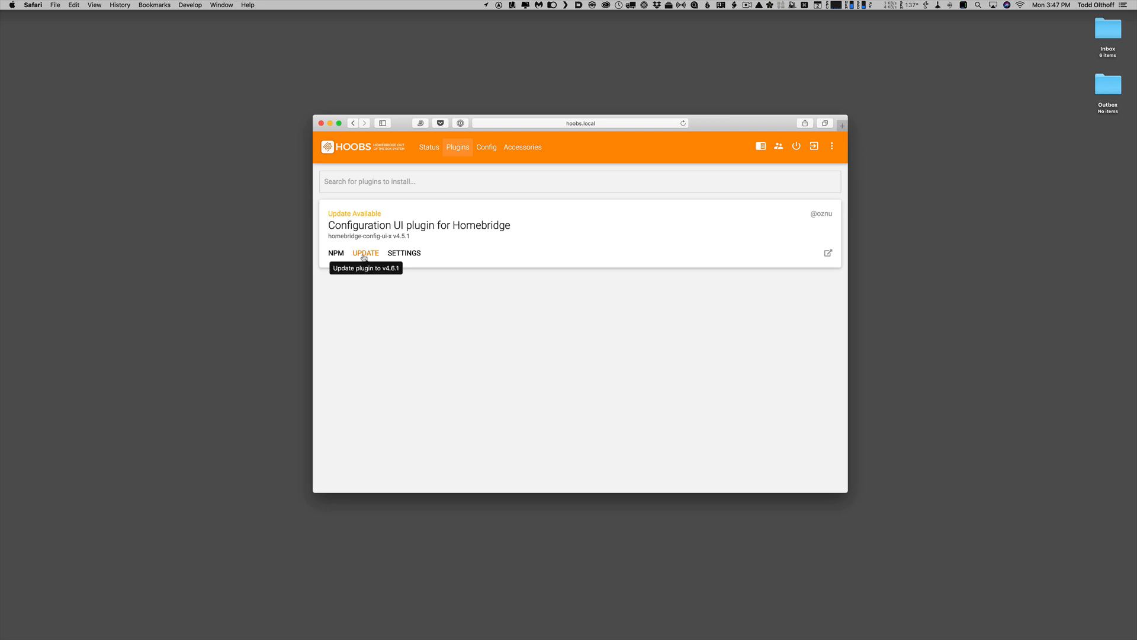
- Review the release notes and install the Configuration UI plugin update to 4.6.1
left_click(366, 254)
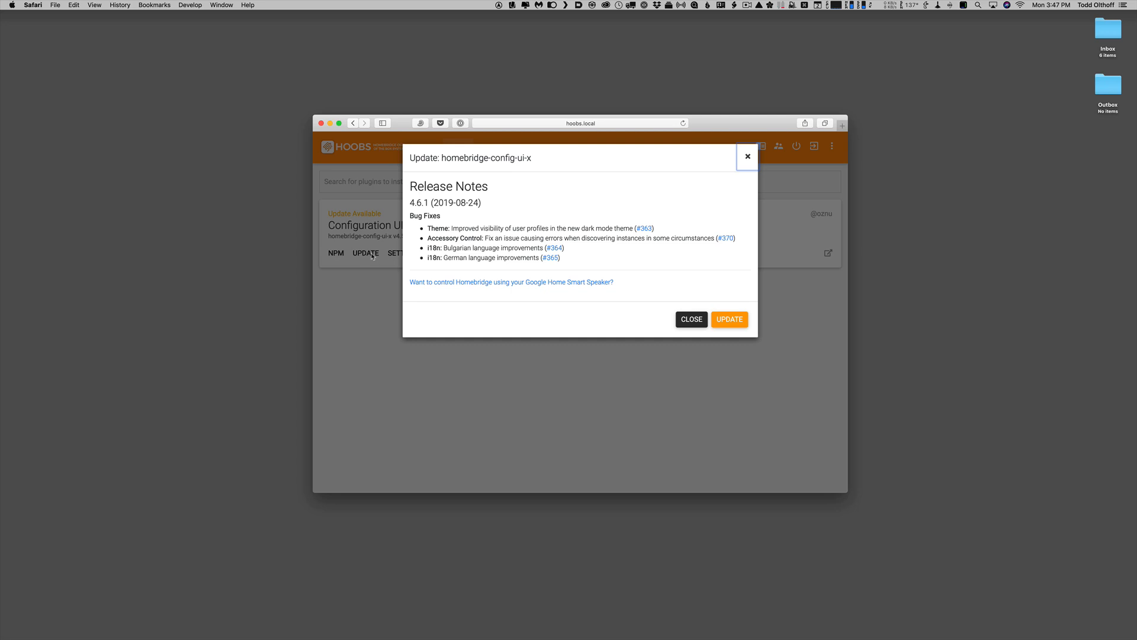
mouse_move(536, 179)
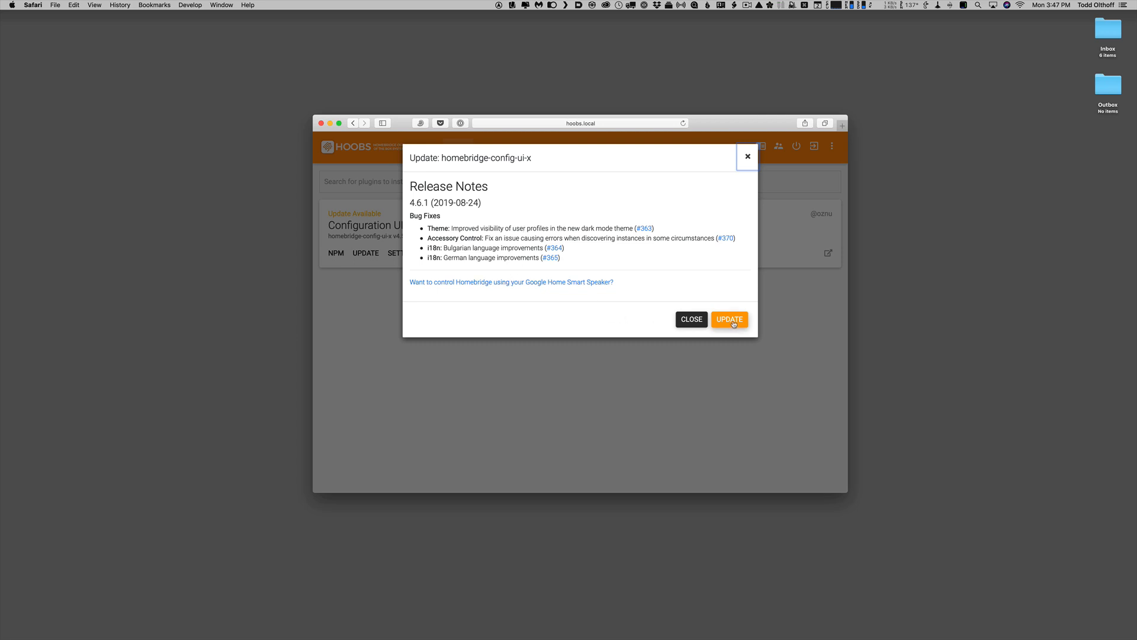
left_click(729, 319)
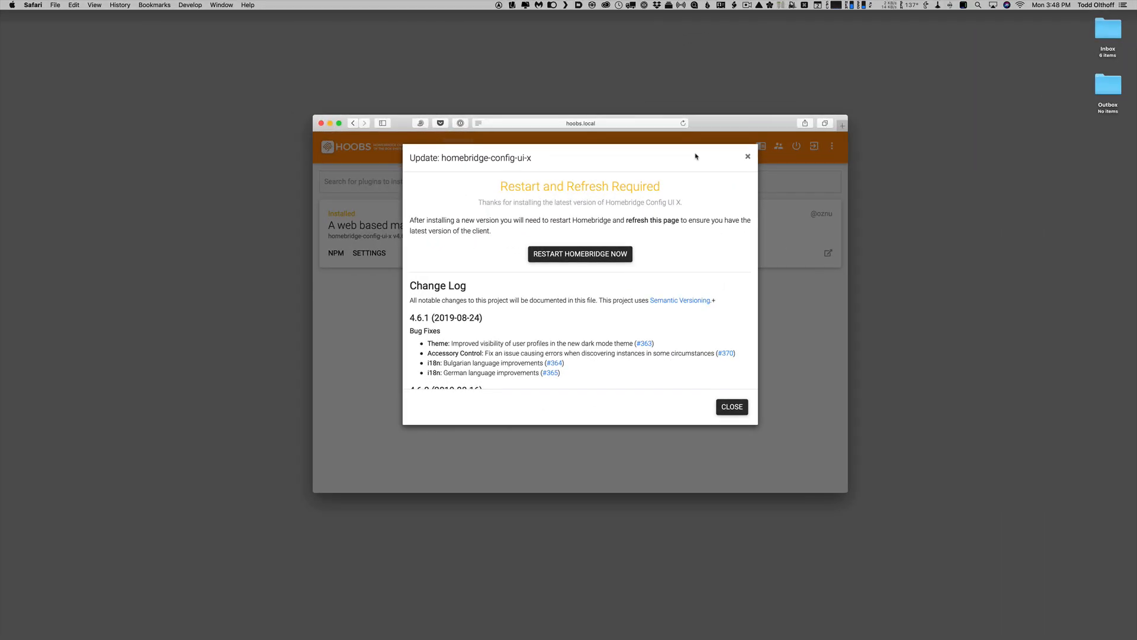
mouse_move(645, 191)
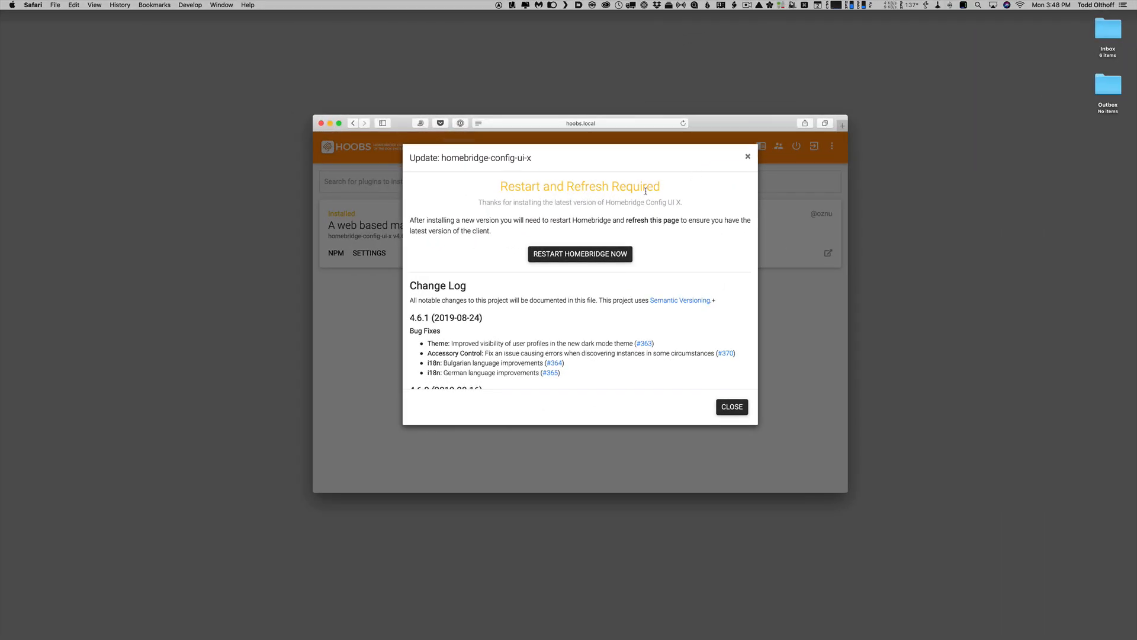
mouse_move(617, 187)
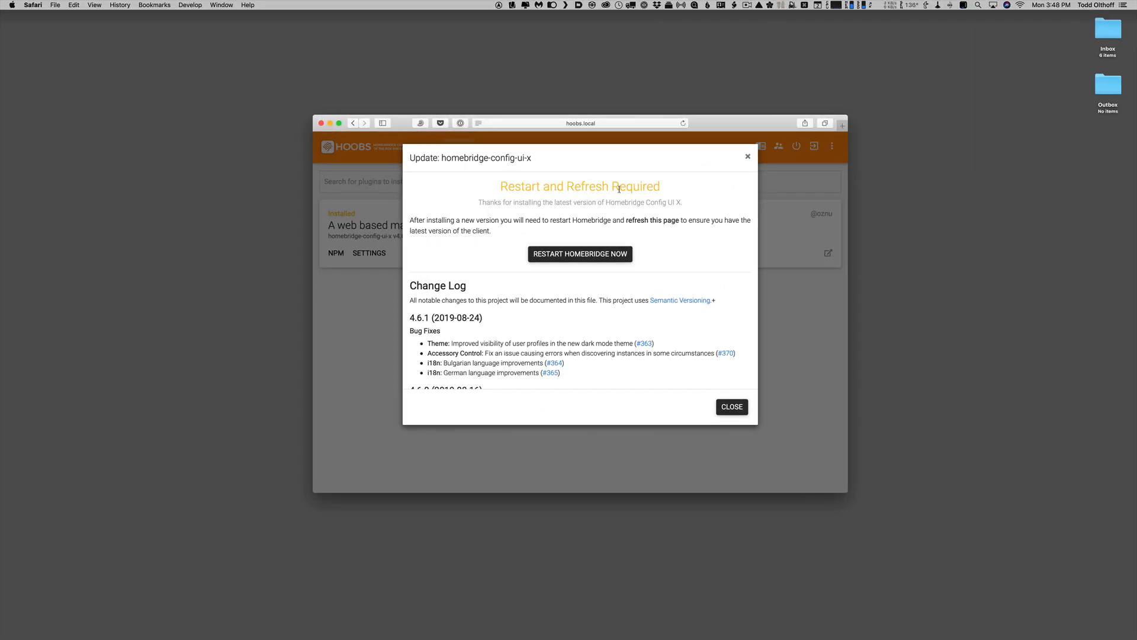
mouse_move(639, 235)
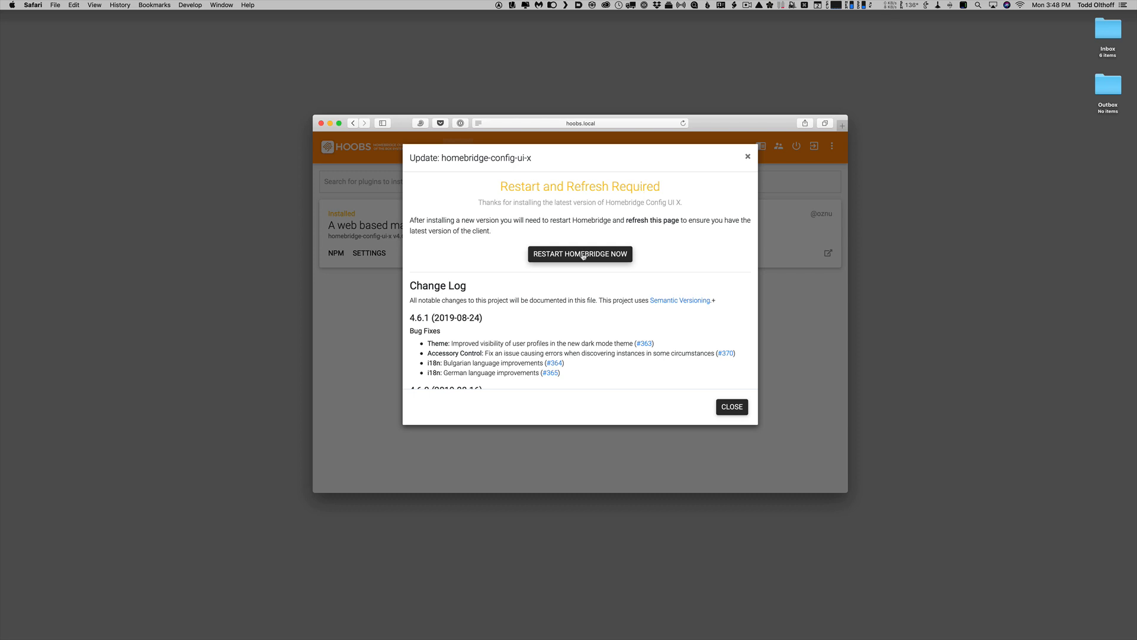
mouse_move(342, 222)
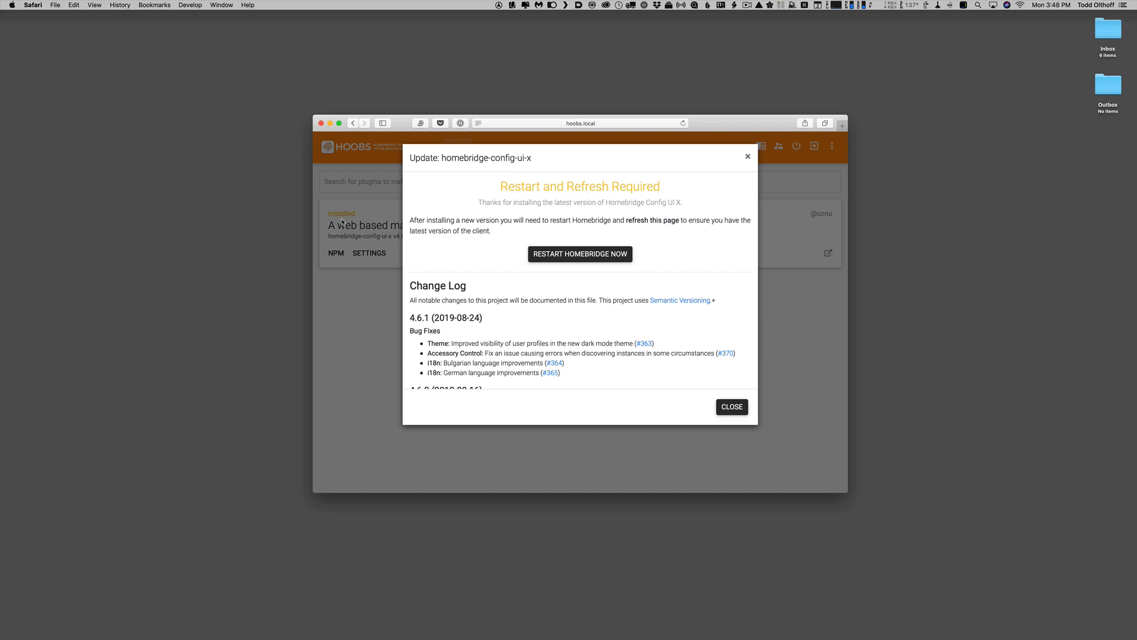
mouse_move(345, 223)
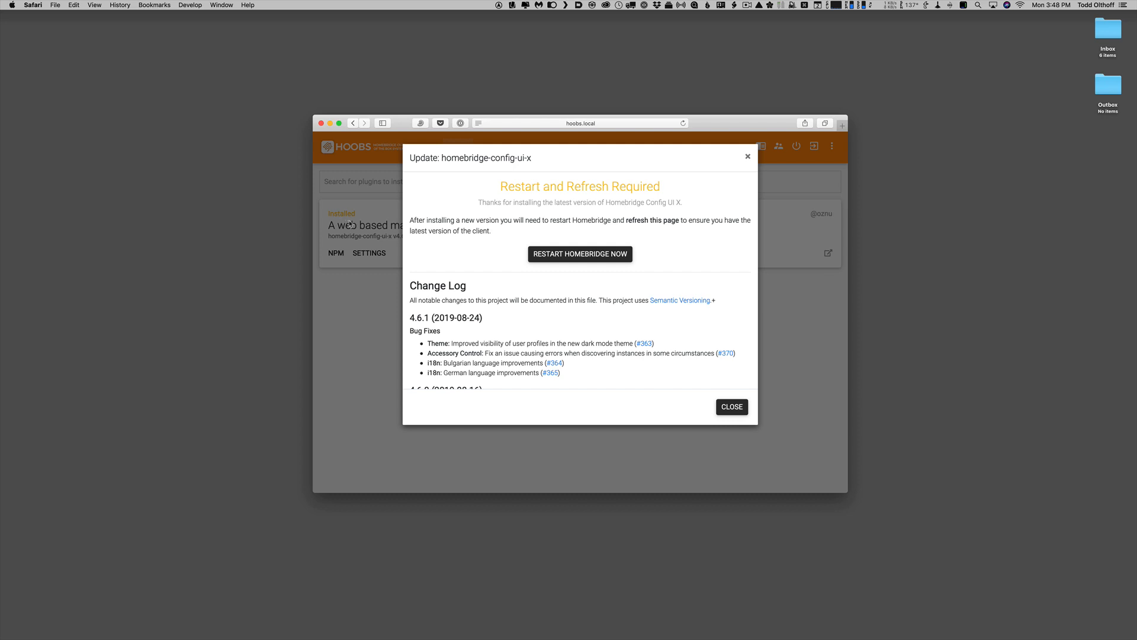
mouse_move(616, 295)
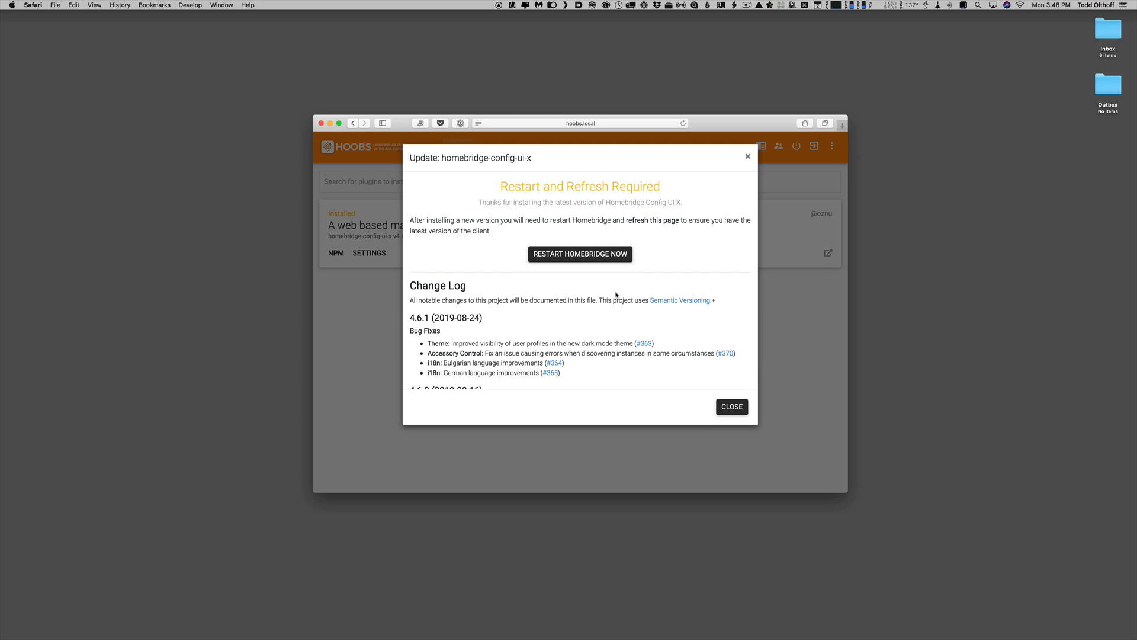
mouse_move(580, 254)
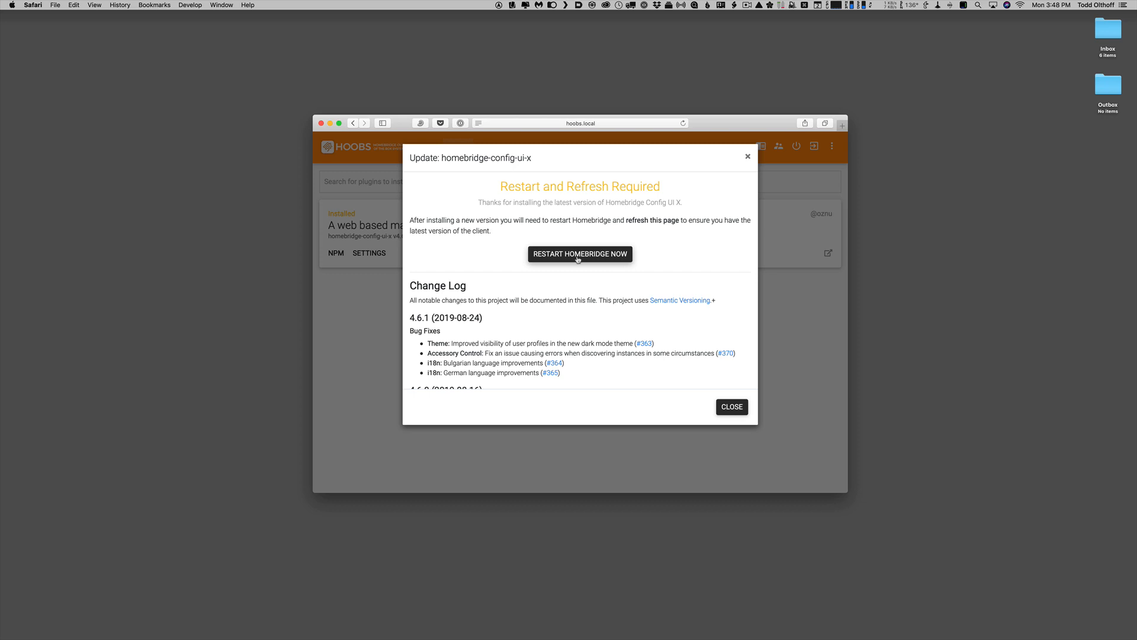
- Restart Homebridge, let Status finish checking for updates, and view the Plugins list
left_click(580, 254)
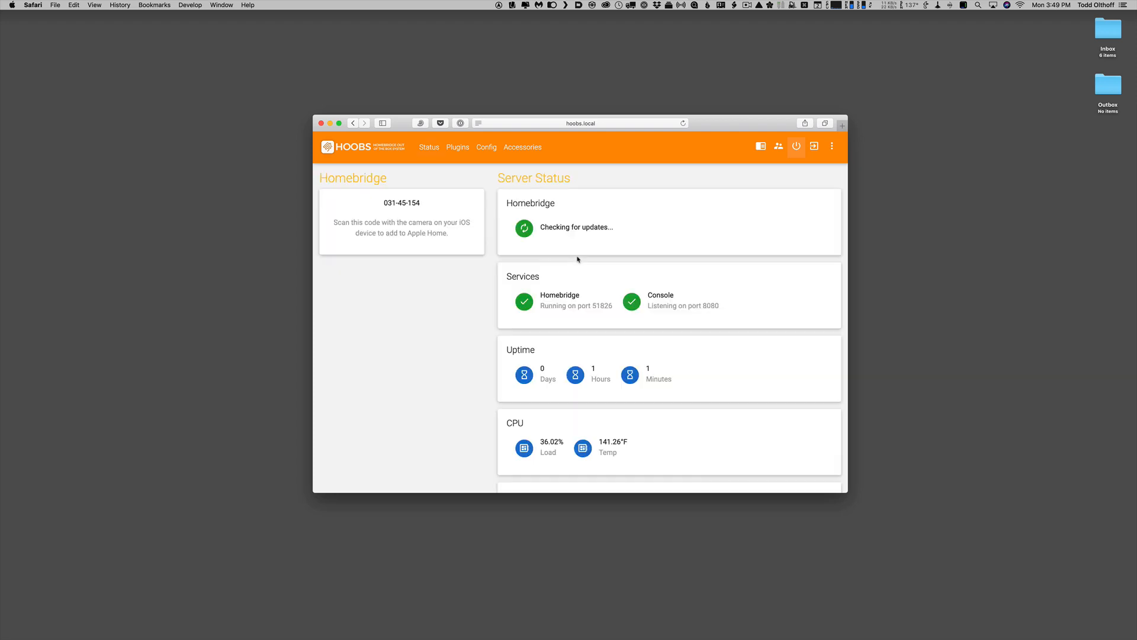
left_click(797, 146)
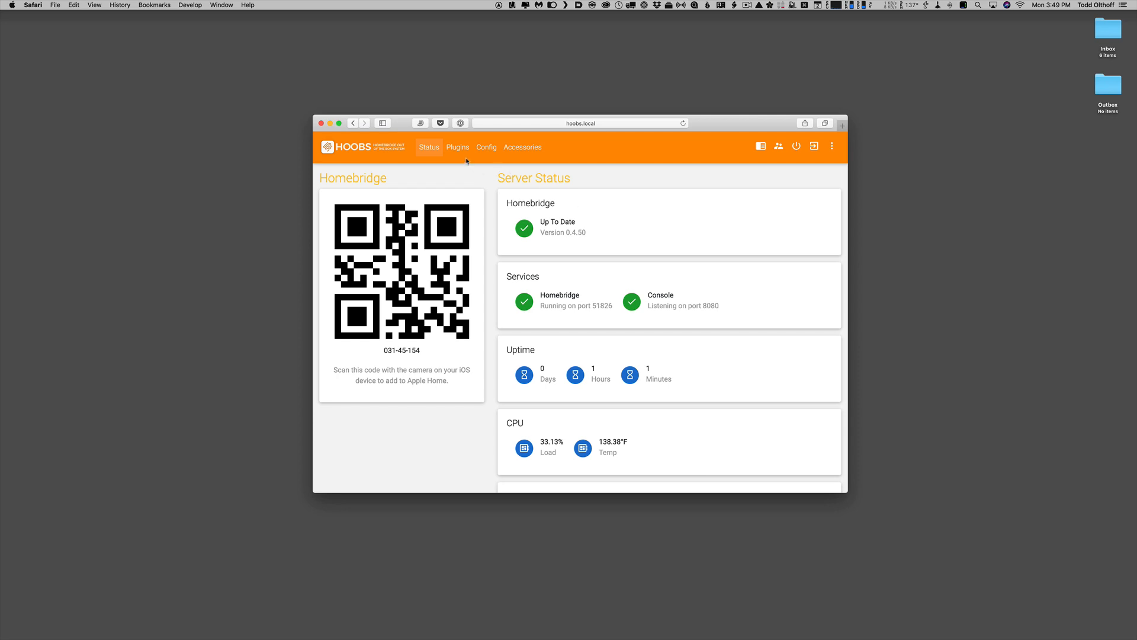
left_click(458, 147)
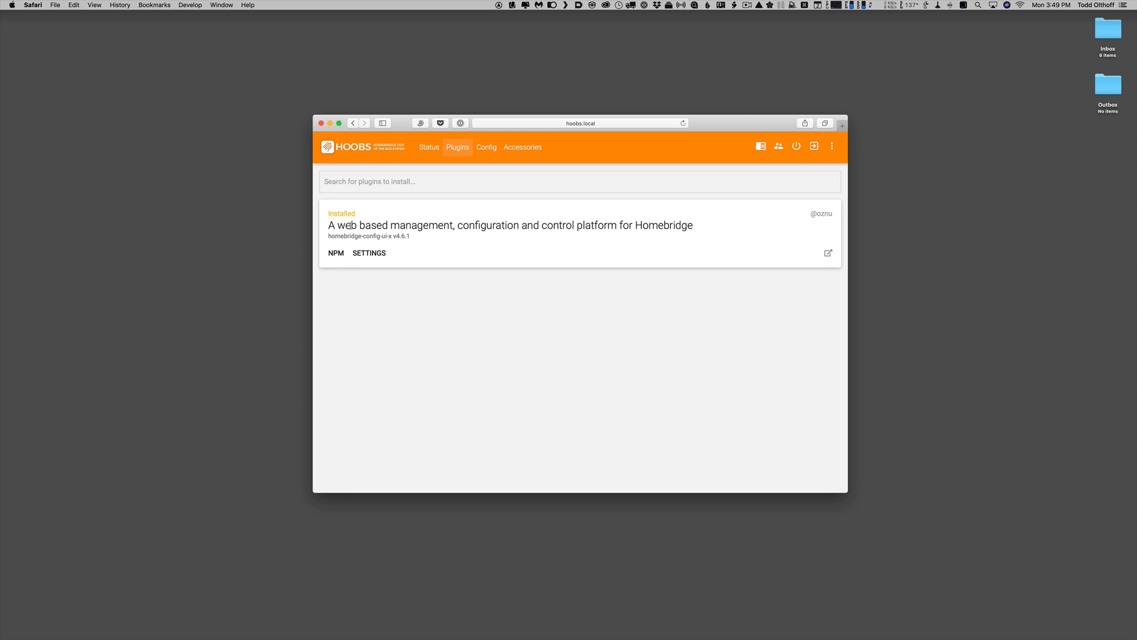
mouse_move(462, 234)
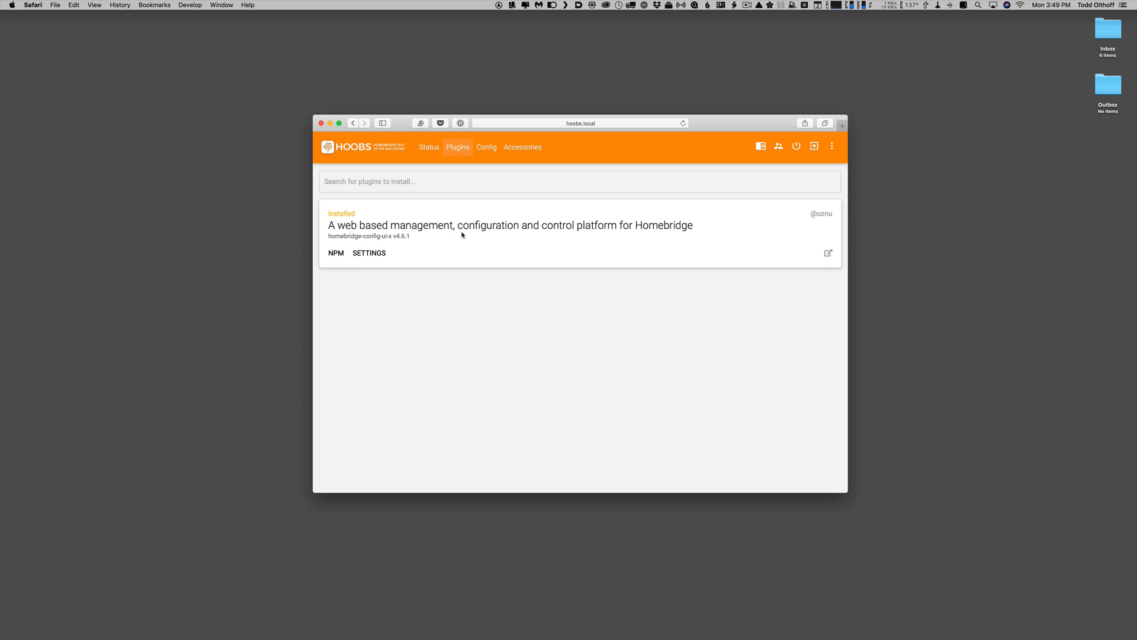
mouse_move(429, 147)
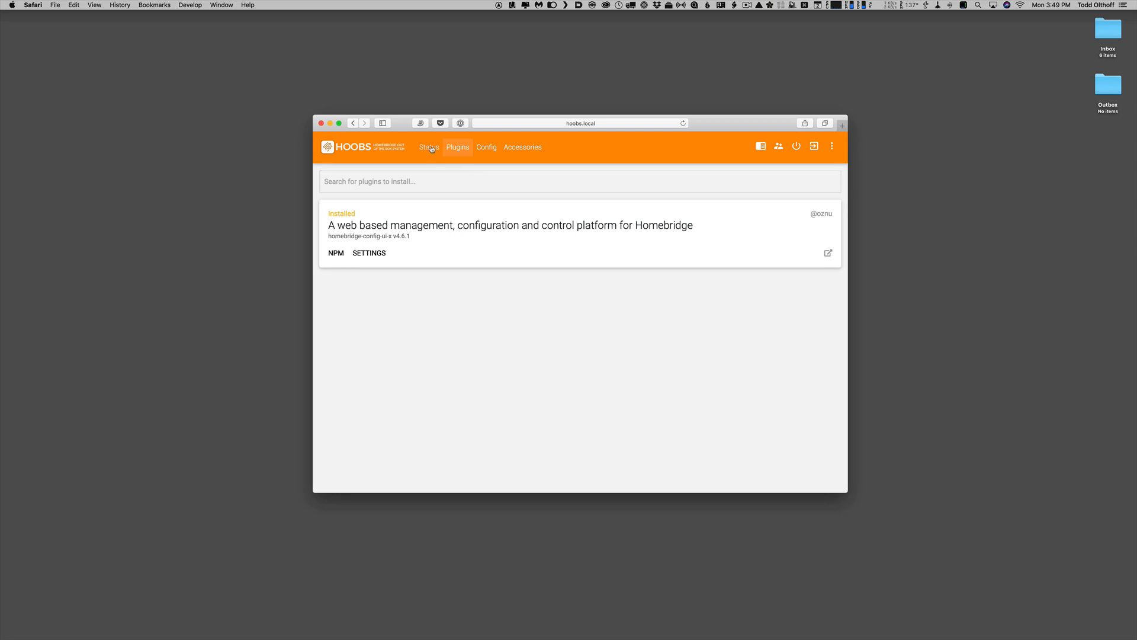
- Return to the Server Status dashboard confirming Homebridge Up To Date
left_click(429, 147)
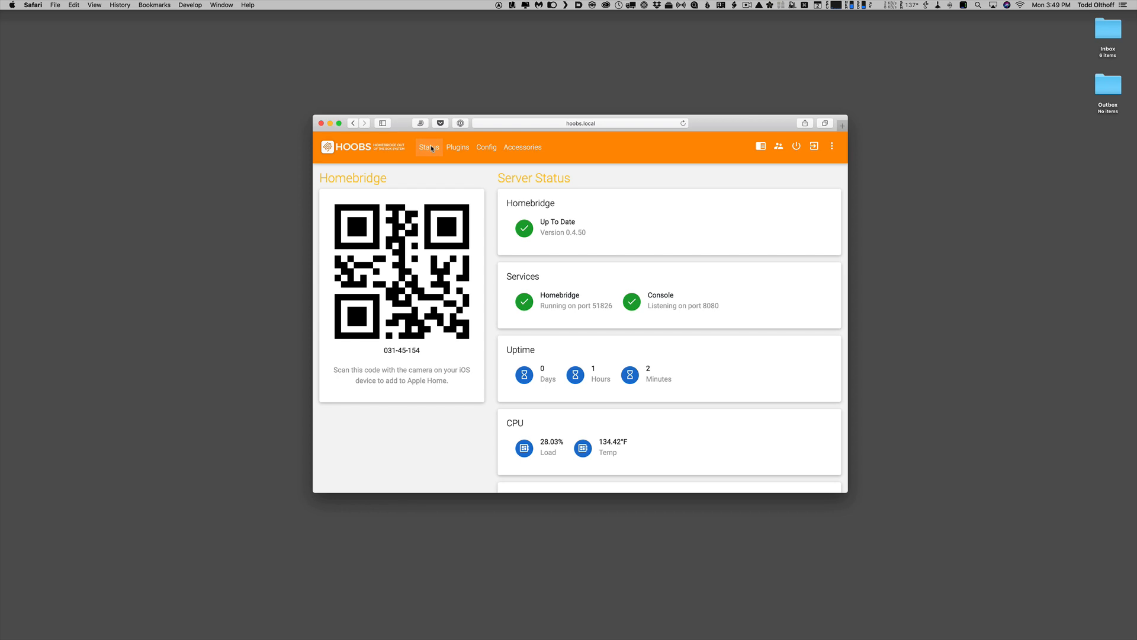